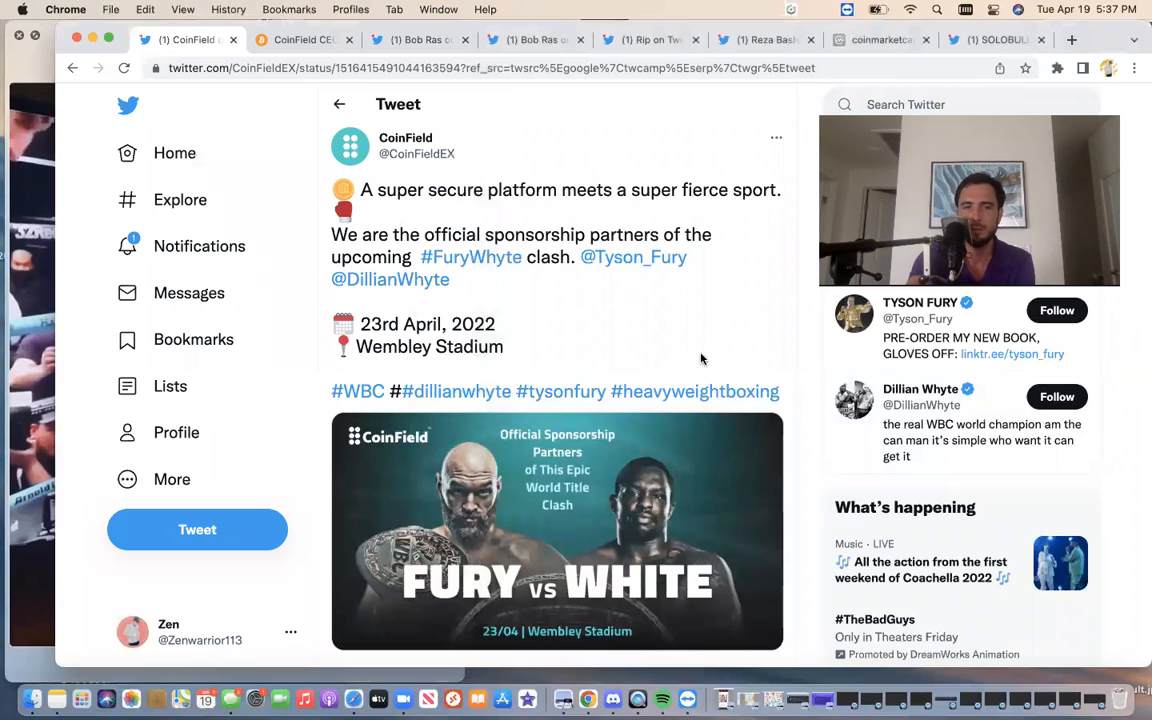
{"action": "mouse_move", "coordinate": [441, 228]}
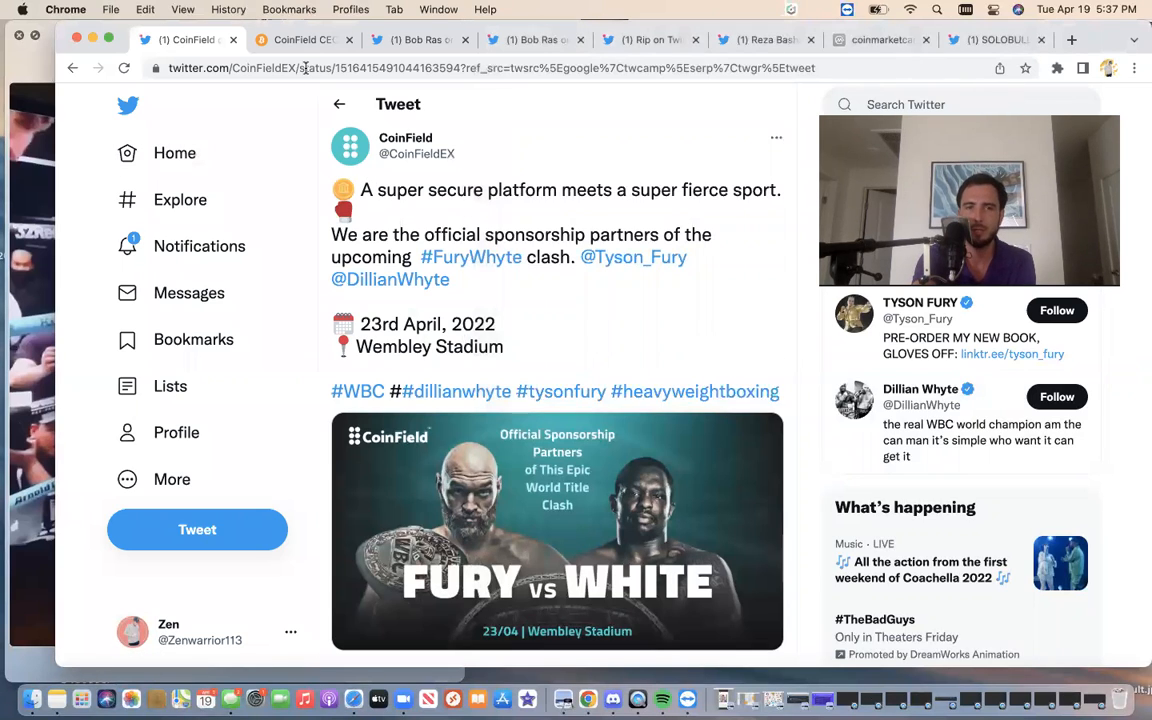
Read the CoinField CEO XRP reserve-currency article through Ras's quotes and Sologenic mention, then return to its headline.
{"action": "left_click", "coordinate": [305, 39]}
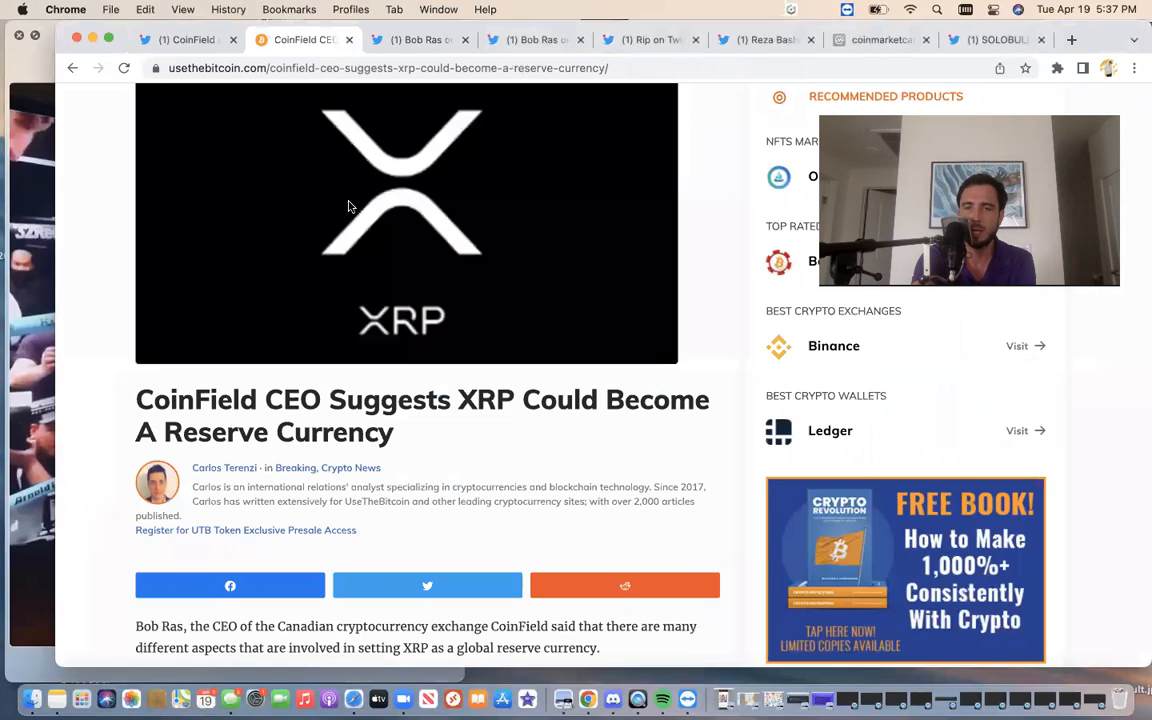
{"action": "mouse_move", "coordinate": [357, 206]}
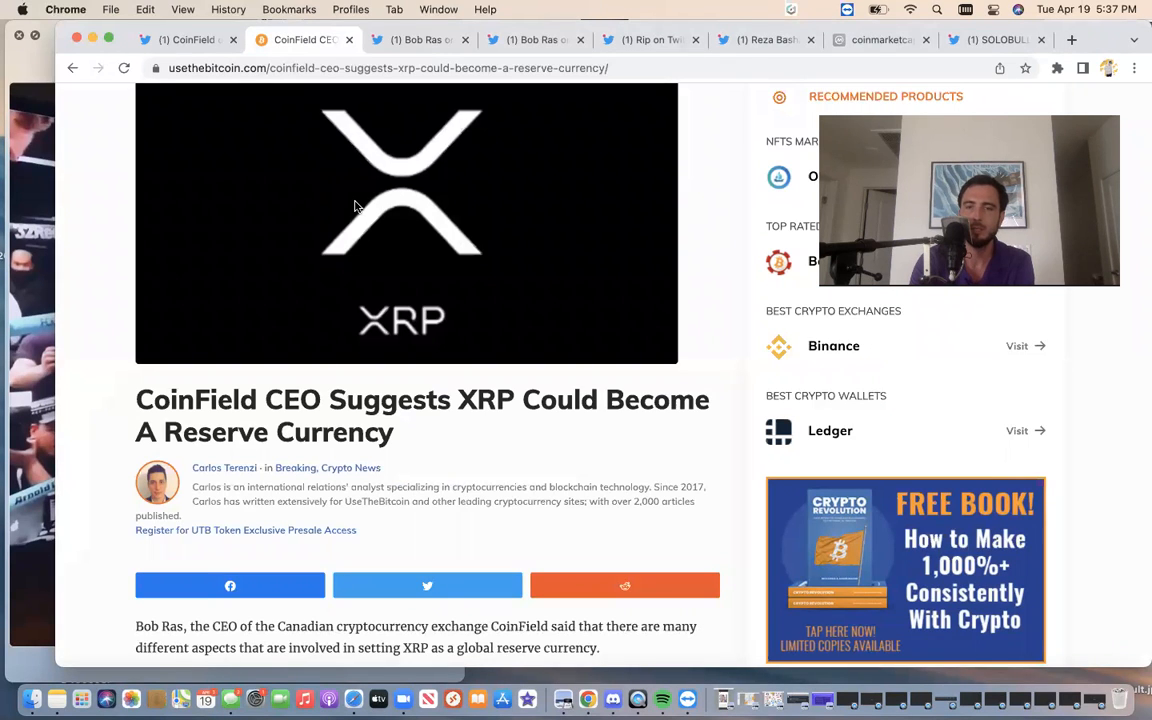
{"action": "scroll", "scroll_direction": "down", "scroll_amount": 3}
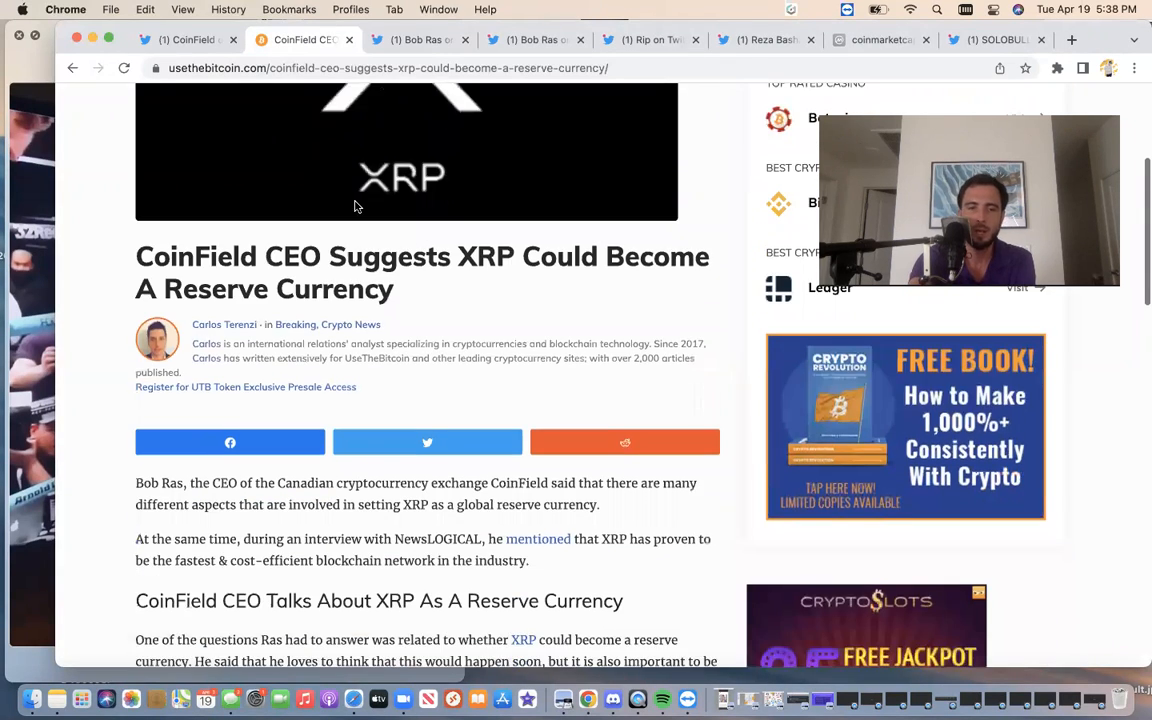
{"action": "scroll", "scroll_direction": "down", "scroll_amount": 3}
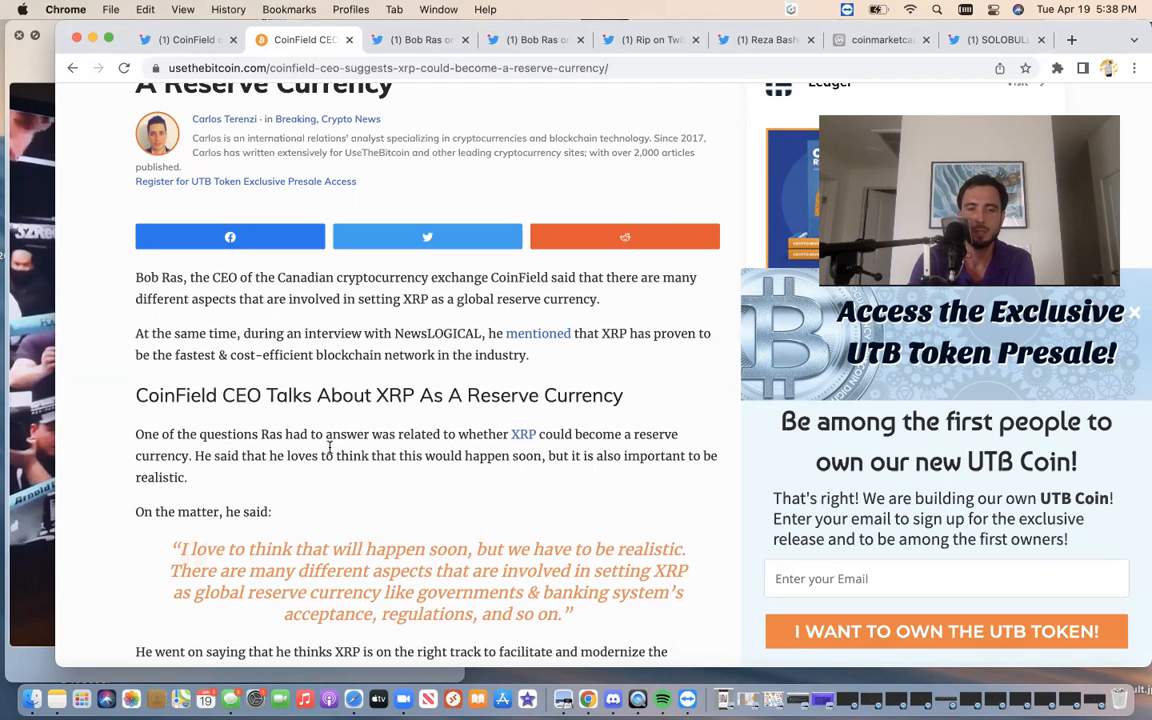
{"action": "scroll", "scroll_direction": "down", "scroll_amount": 3}
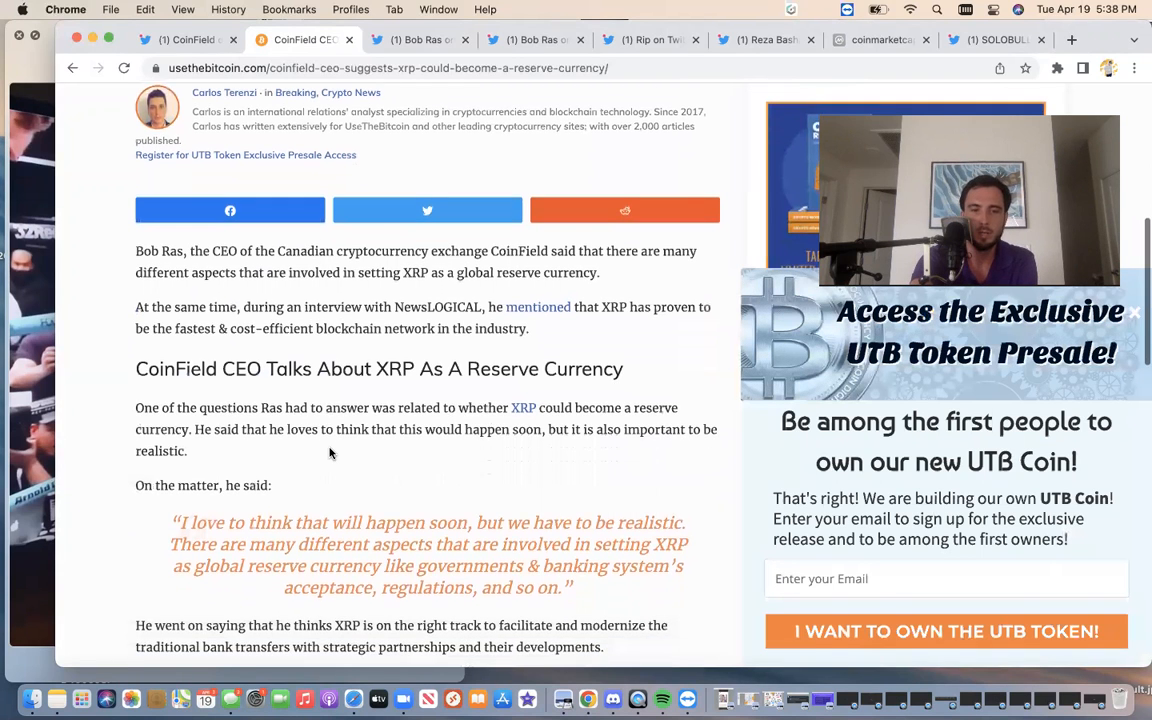
{"action": "scroll", "scroll_direction": "down", "scroll_amount": 3}
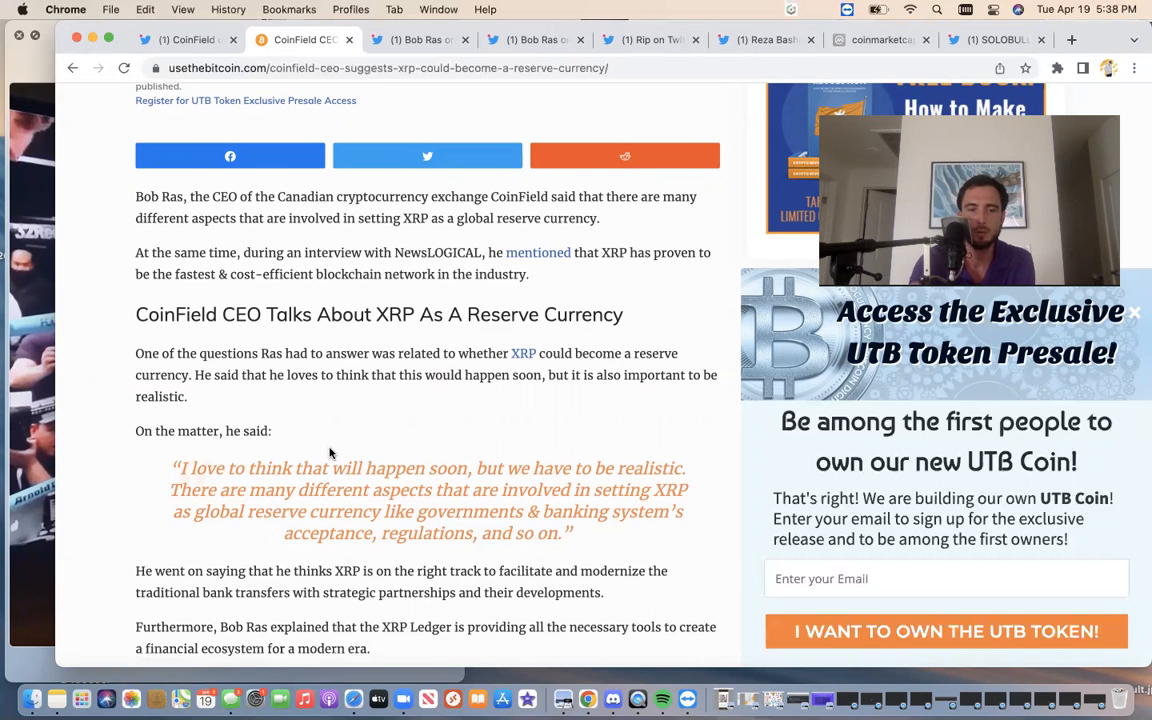
{"action": "scroll", "scroll_direction": "down", "scroll_amount": 3}
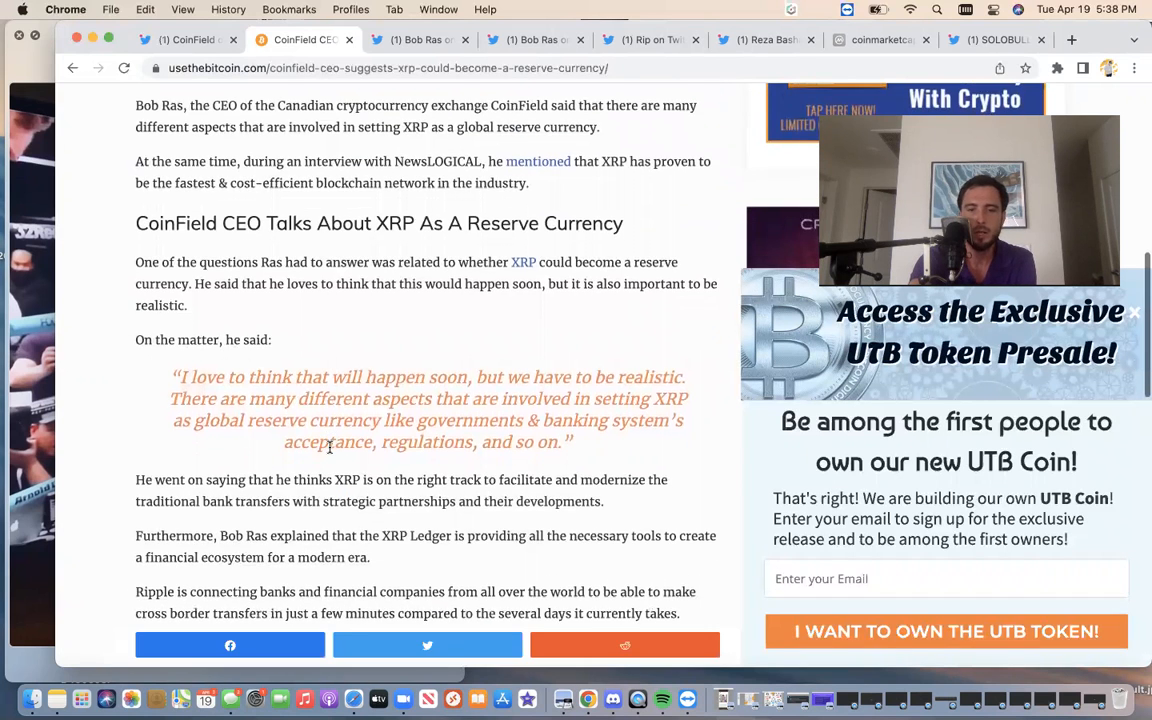
{"action": "scroll", "scroll_direction": "down", "scroll_amount": 3}
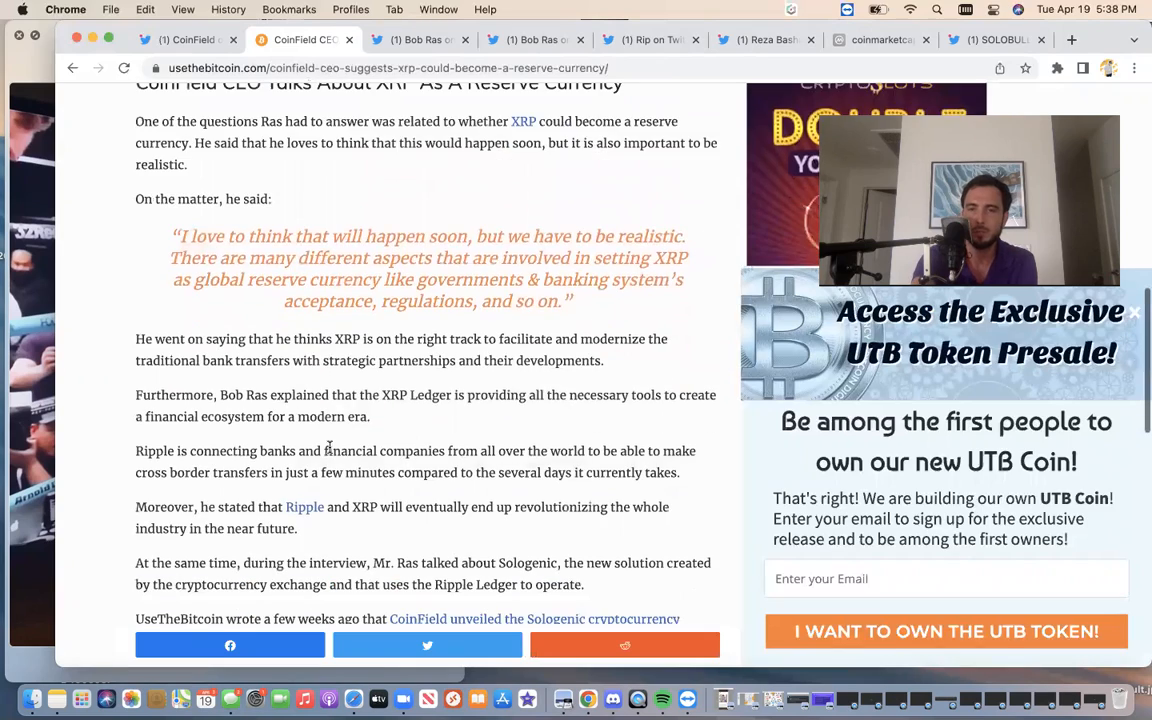
{"action": "scroll", "scroll_direction": "up", "scroll_amount": 3}
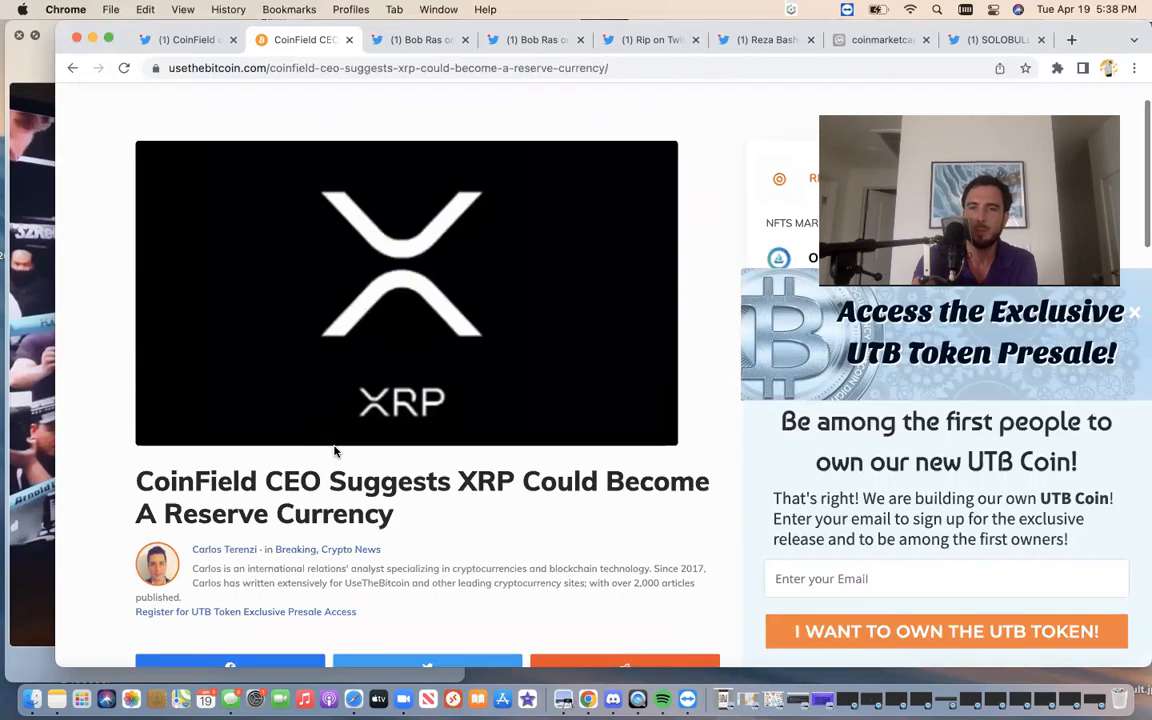
{"action": "mouse_move", "coordinate": [405, 148]}
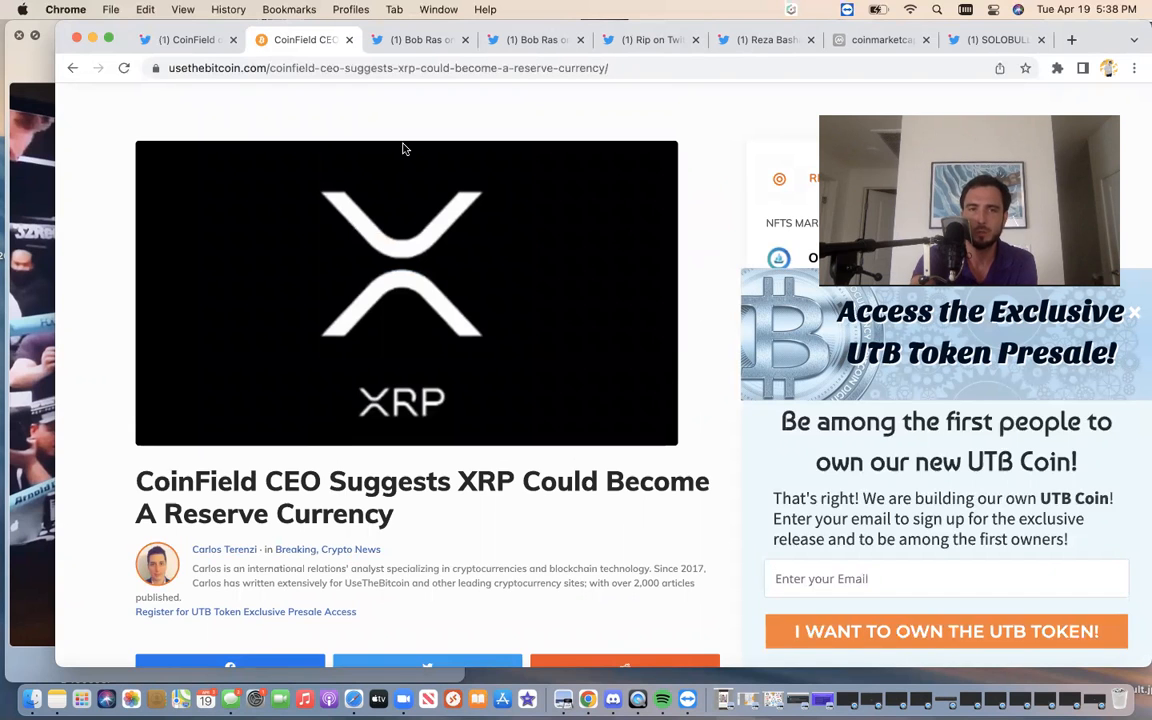
{"action": "left_click", "coordinate": [420, 40]}
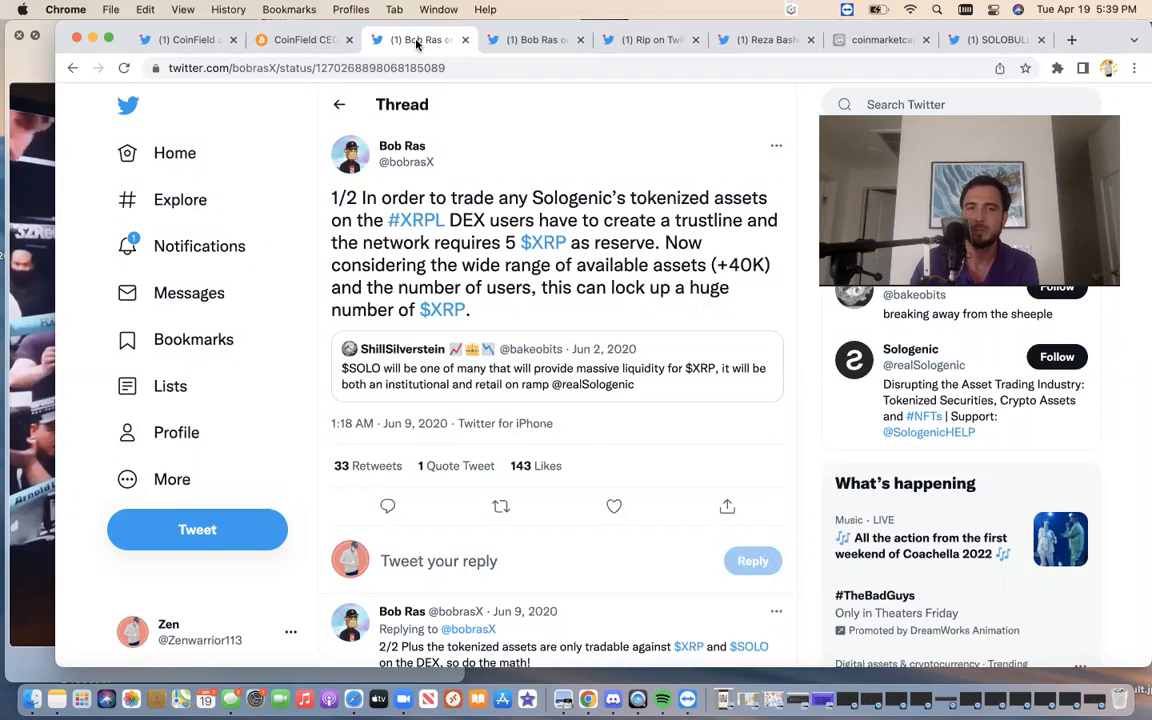
{"action": "mouse_move", "coordinate": [543, 242]}
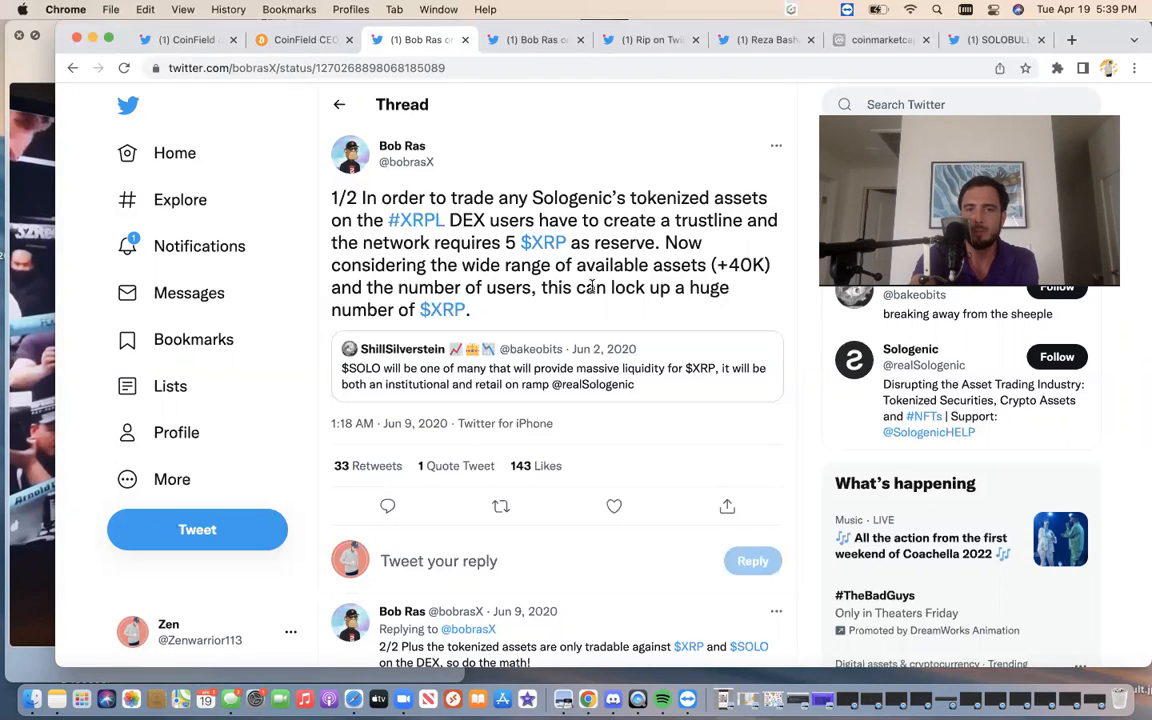
{"action": "mouse_move", "coordinate": [550, 313]}
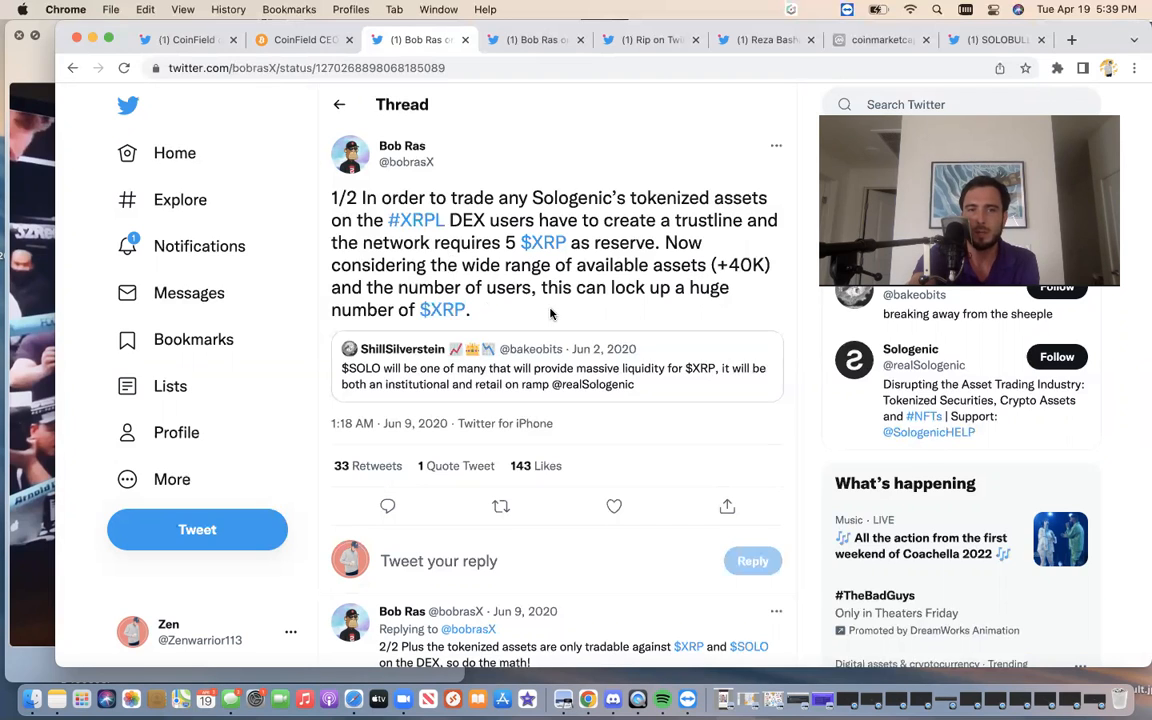
{"action": "mouse_move", "coordinate": [443, 309]}
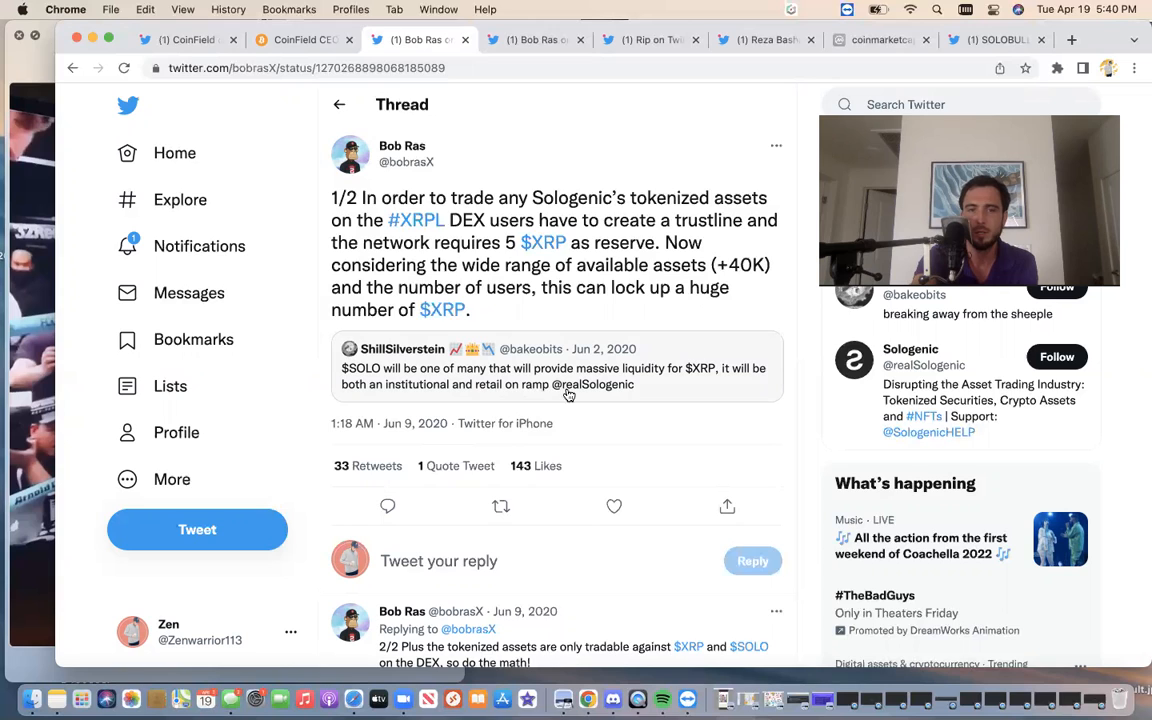
Read Bob Ras's thread on trustlines, XRP reserves and tokenized assets trading against XRP and SOLO.
{"action": "scroll", "scroll_direction": "down", "scroll_amount": 3}
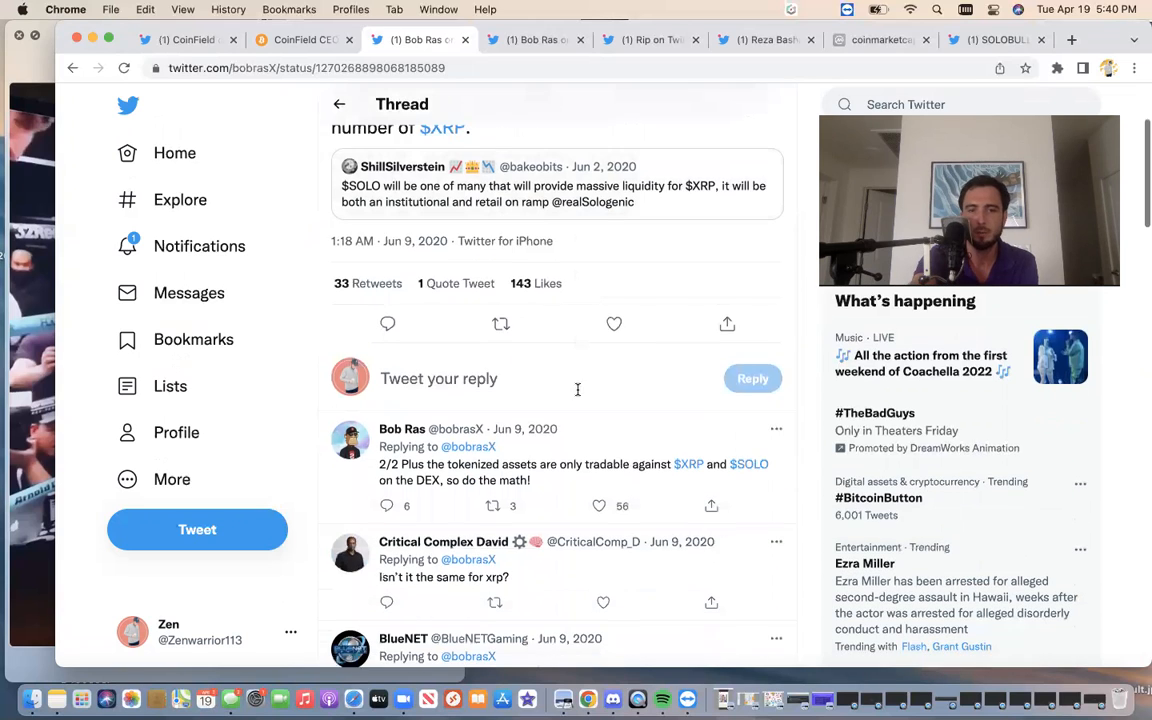
{"action": "mouse_move", "coordinate": [466, 446]}
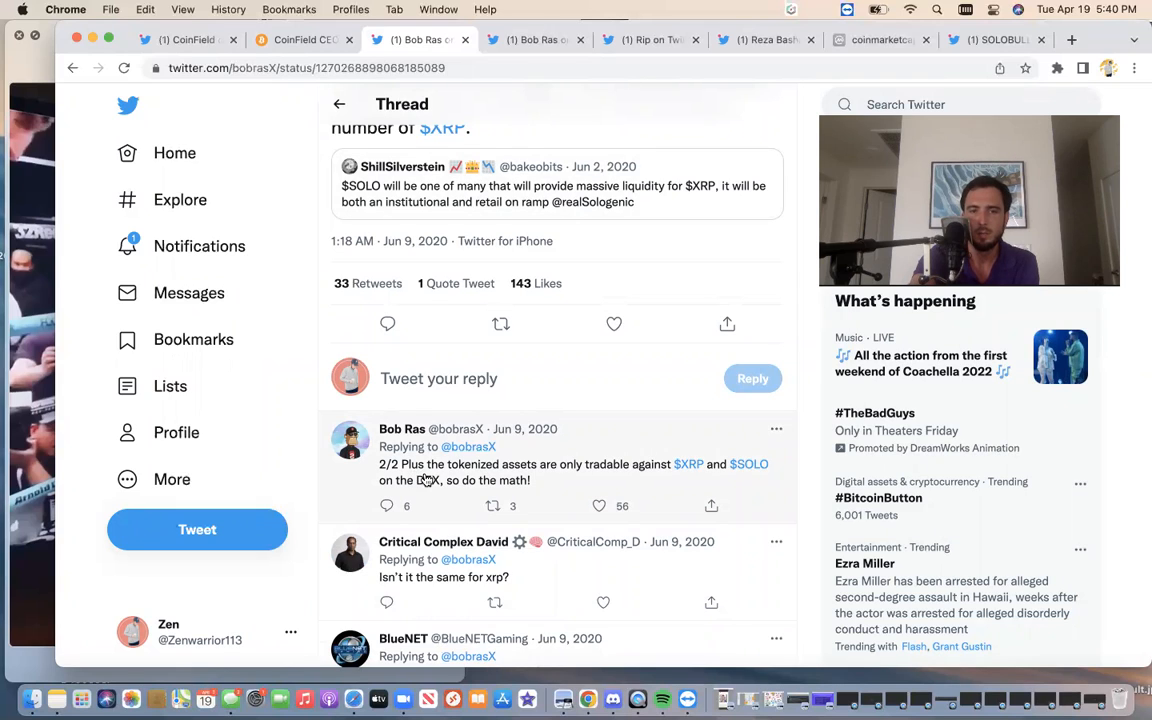
{"action": "mouse_move", "coordinate": [638, 475]}
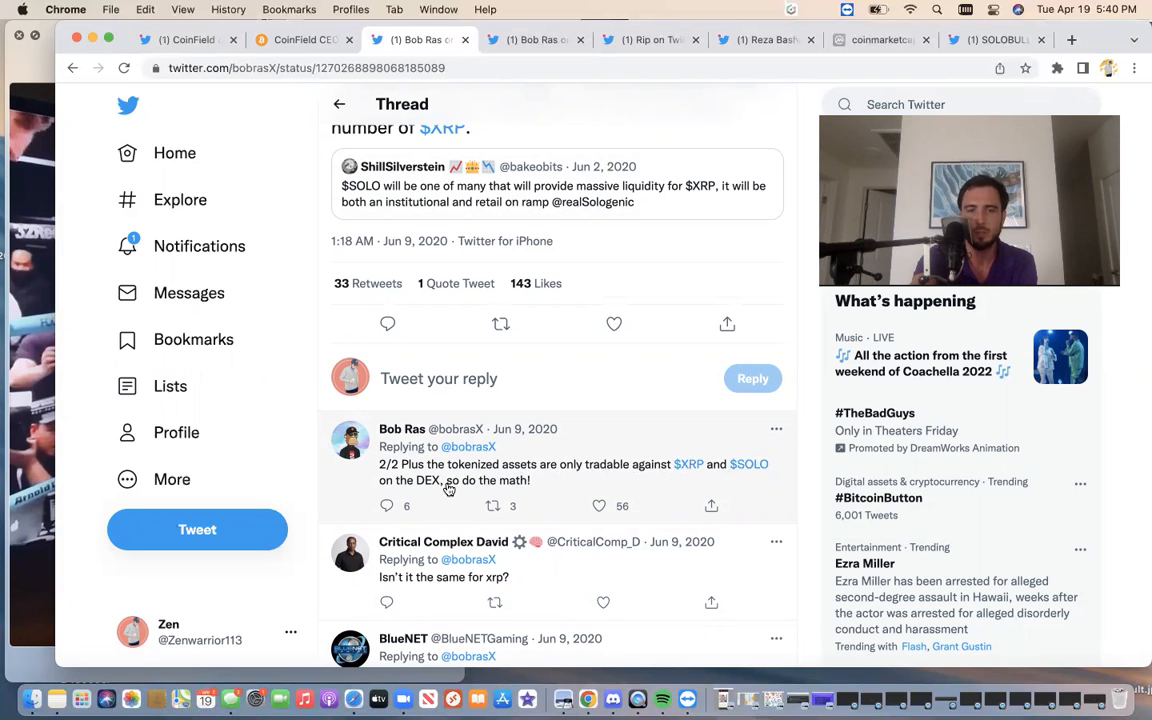
{"action": "scroll", "scroll_direction": "up", "scroll_amount": 3}
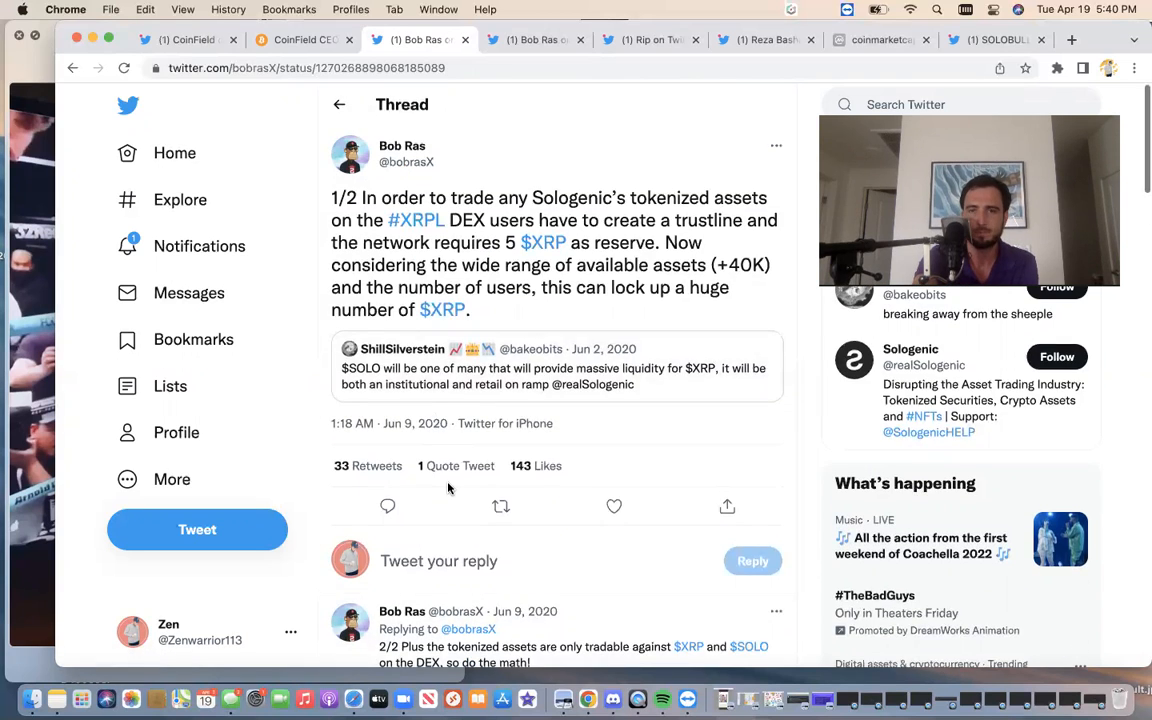
Switch to Bob Ras's 'CoinField is acquired!' thread about Global Fintech Trading and TINGO.
{"action": "left_click", "coordinate": [533, 40]}
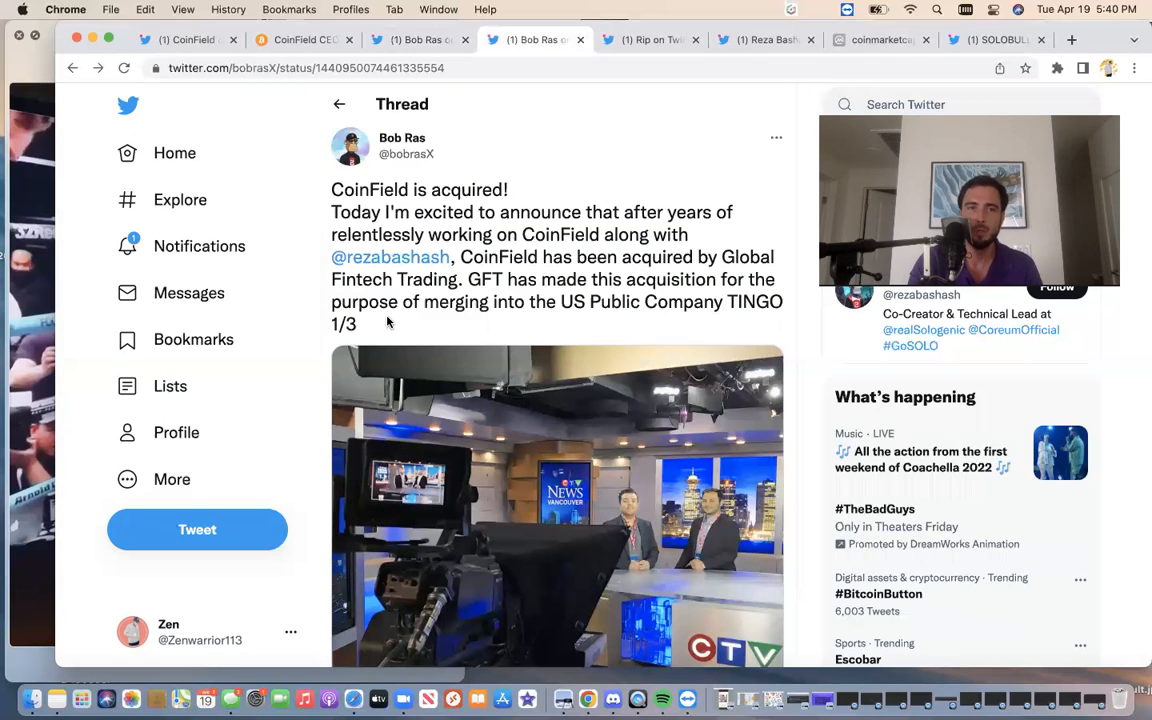
{"action": "left_click", "coordinate": [186, 40]}
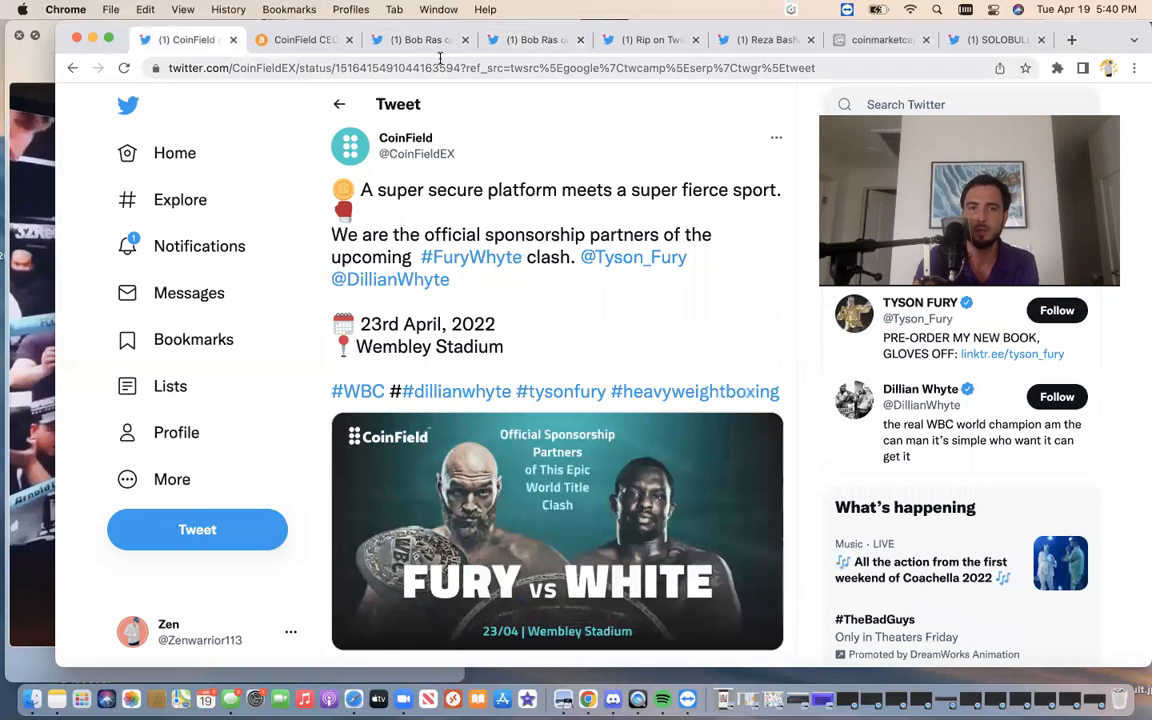
{"action": "left_click", "coordinate": [535, 39]}
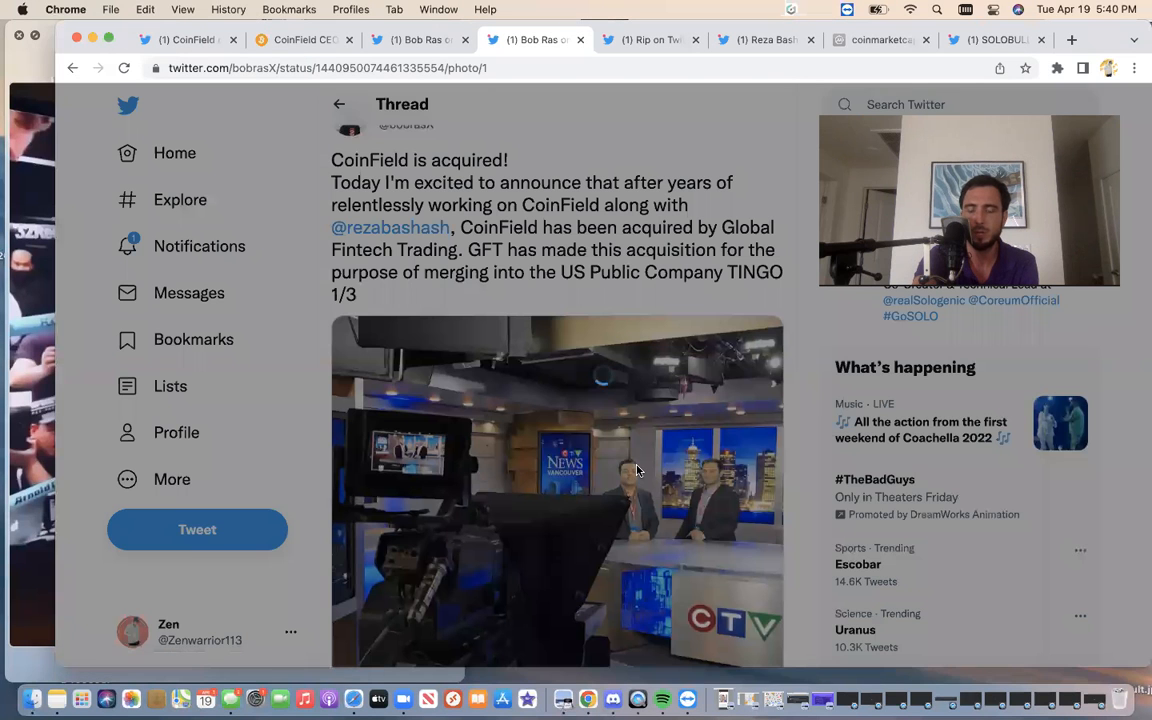
{"action": "left_click", "coordinate": [557, 490]}
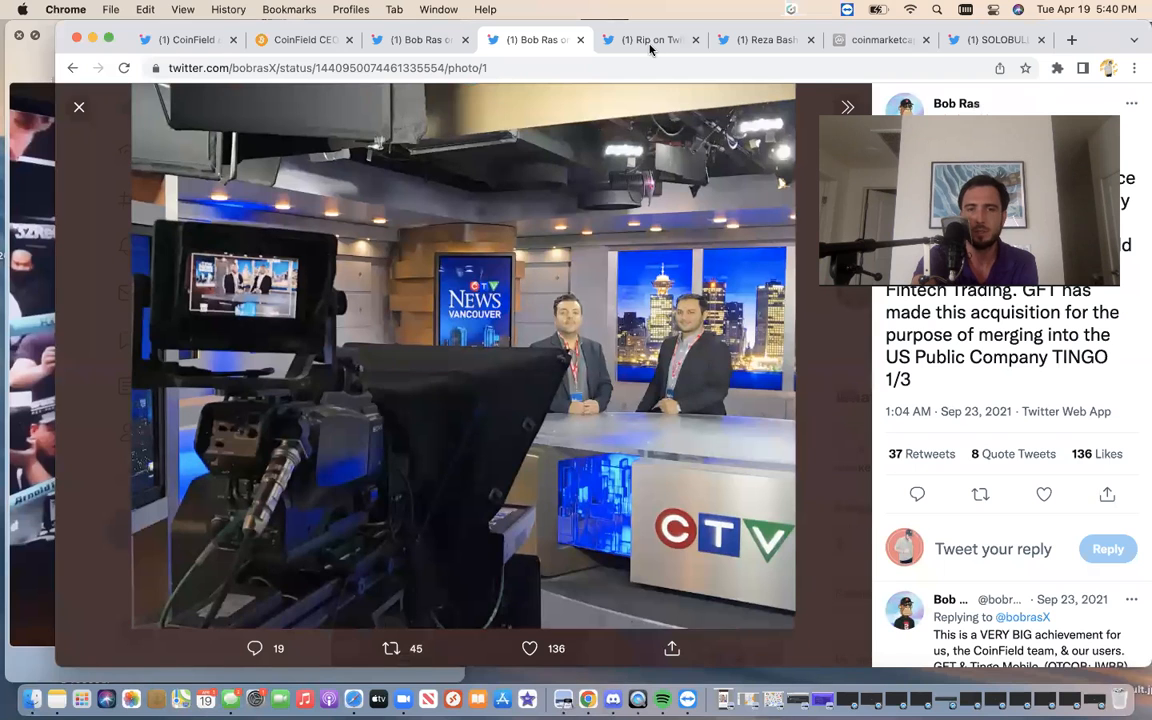
{"action": "mouse_move", "coordinate": [650, 40]}
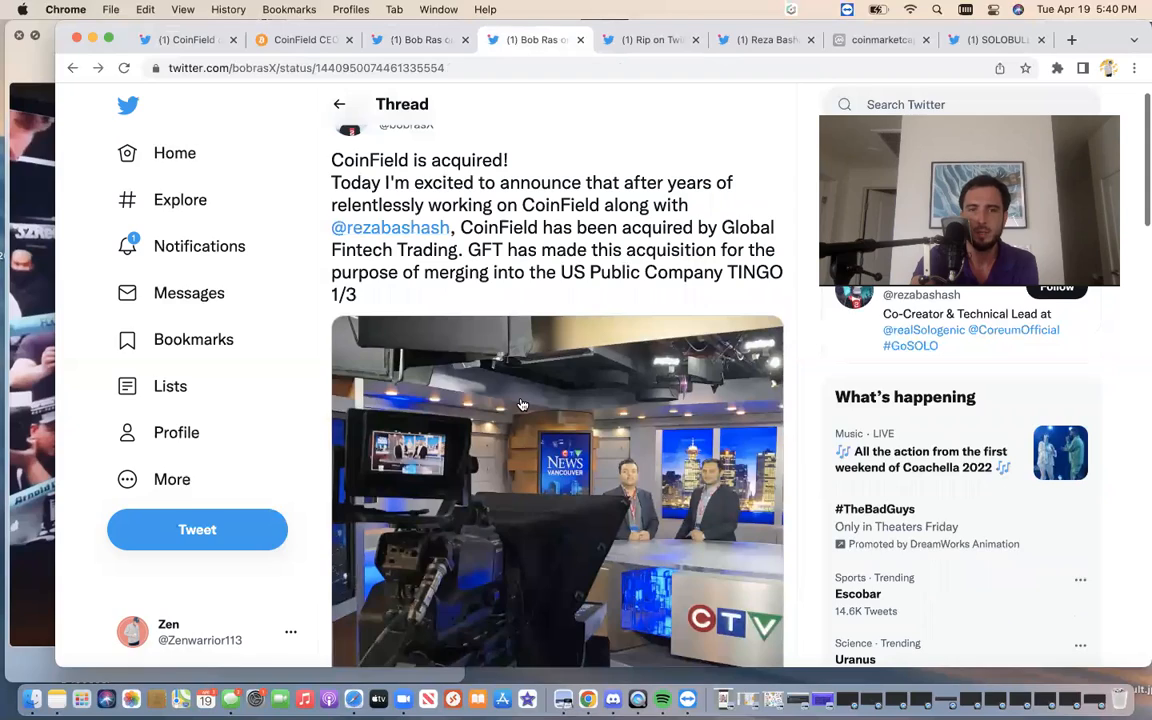
{"action": "scroll", "scroll_direction": "down", "scroll_amount": 3}
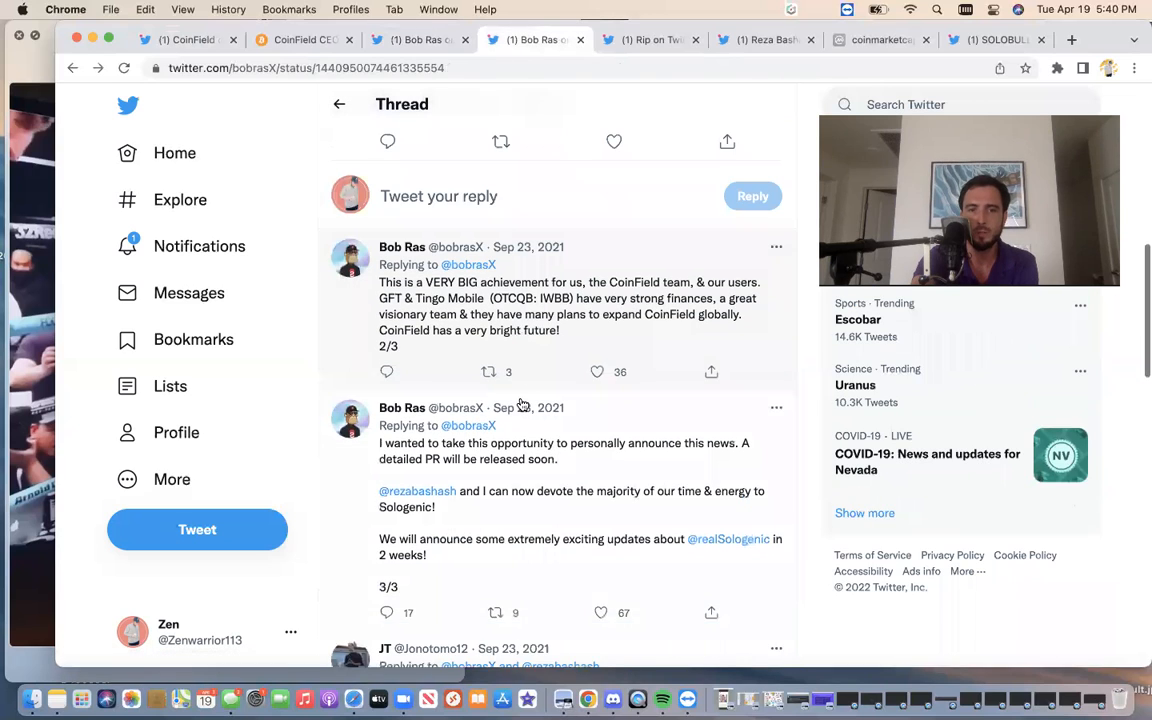
{"action": "scroll", "scroll_direction": "up", "scroll_amount": 3}
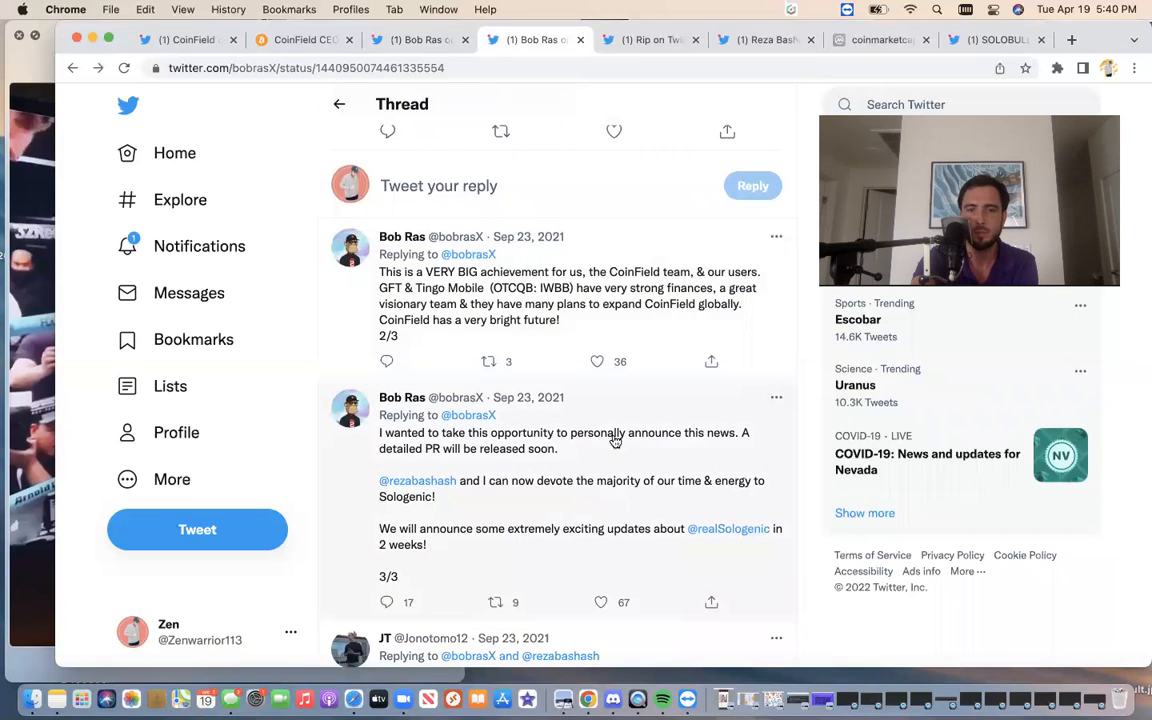
{"action": "mouse_move", "coordinate": [470, 480]}
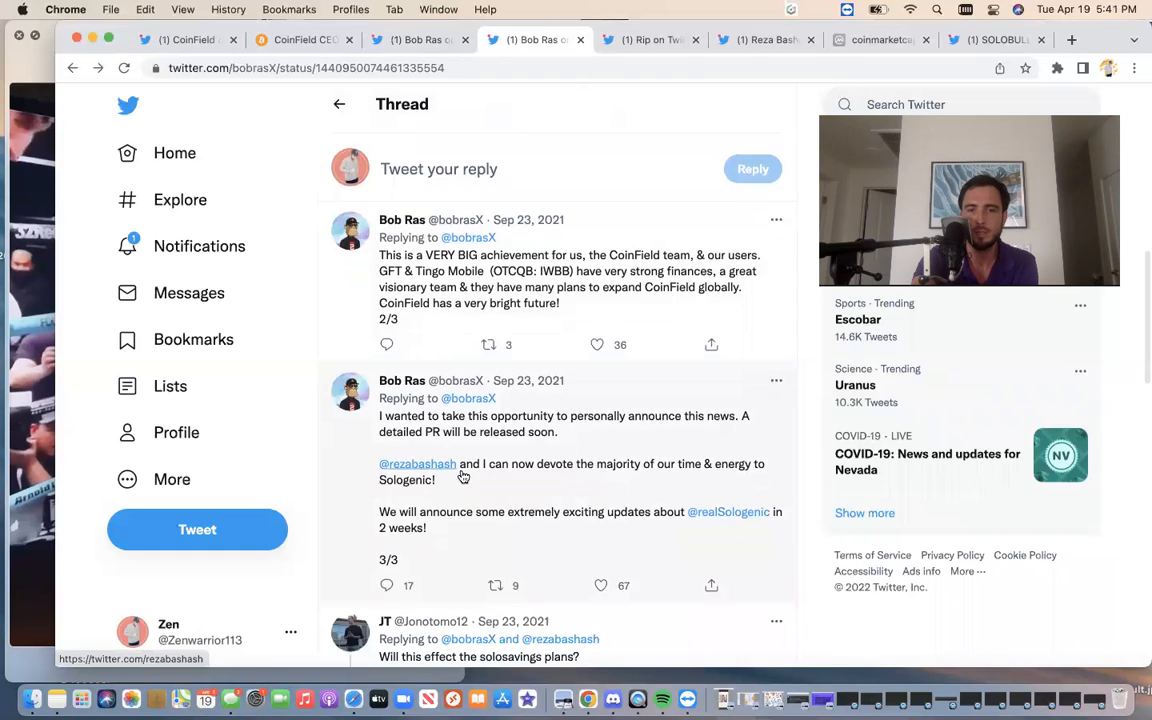
{"action": "mouse_move", "coordinate": [657, 472]}
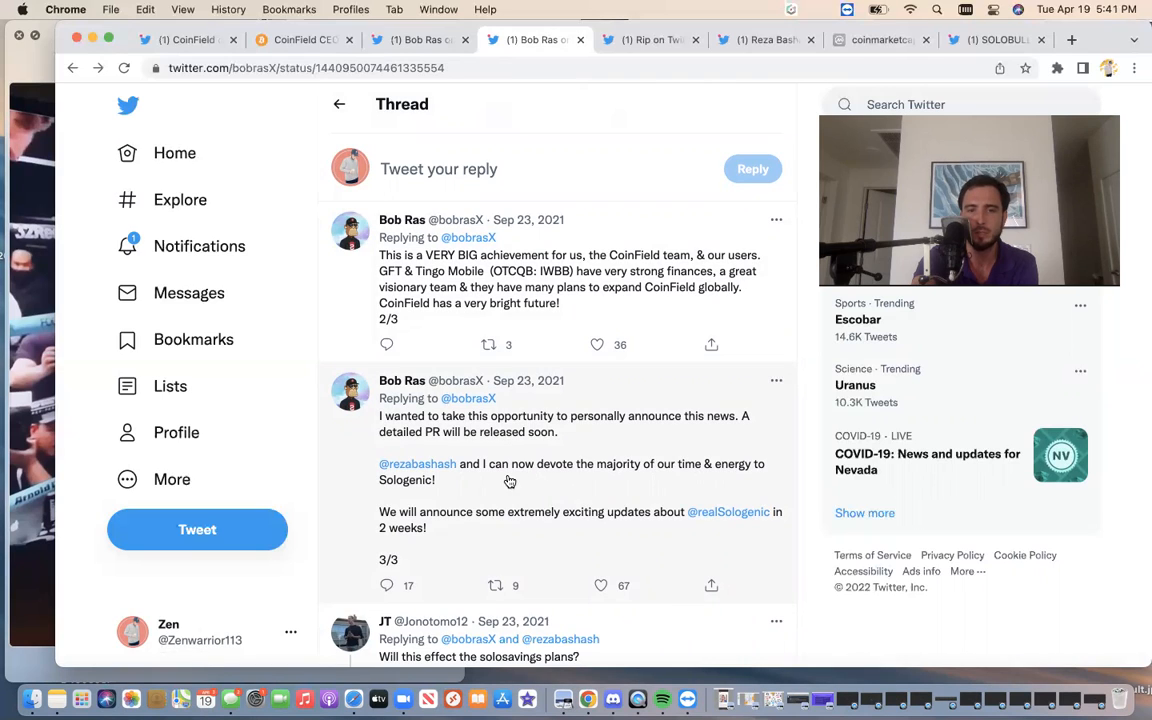
{"action": "mouse_move", "coordinate": [707, 529]}
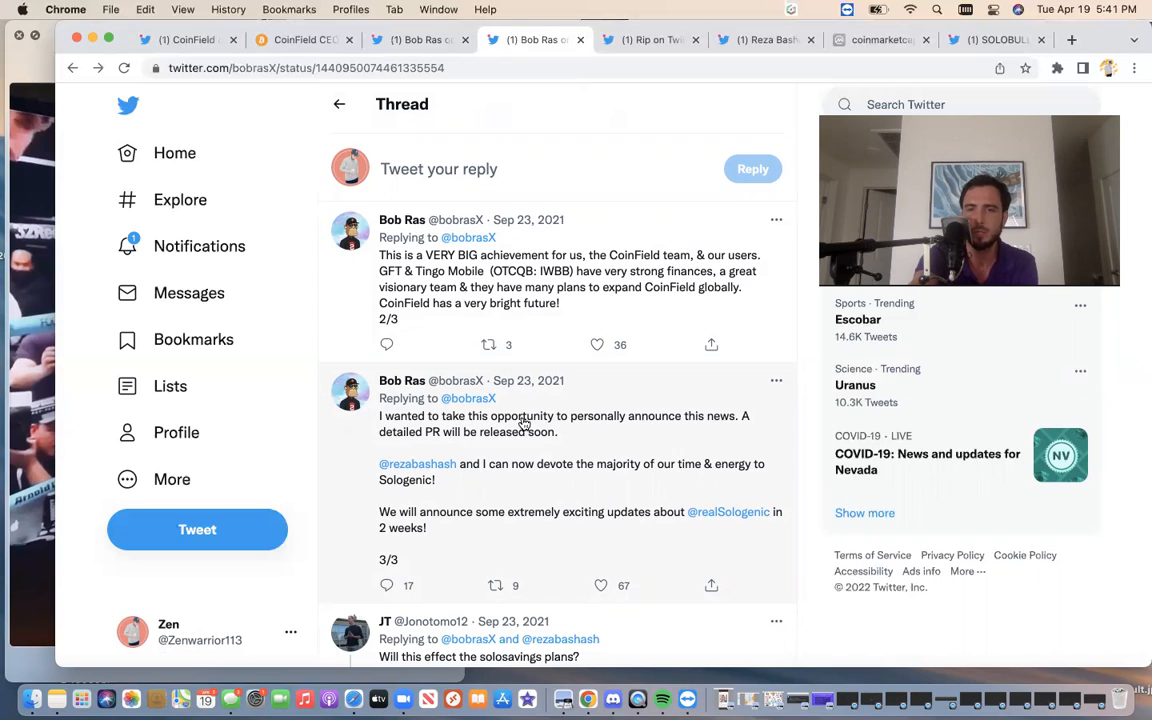
Open Rip's 2019 UBRI event photos full size and page through several conference pictures.
{"action": "left_click", "coordinate": [649, 40]}
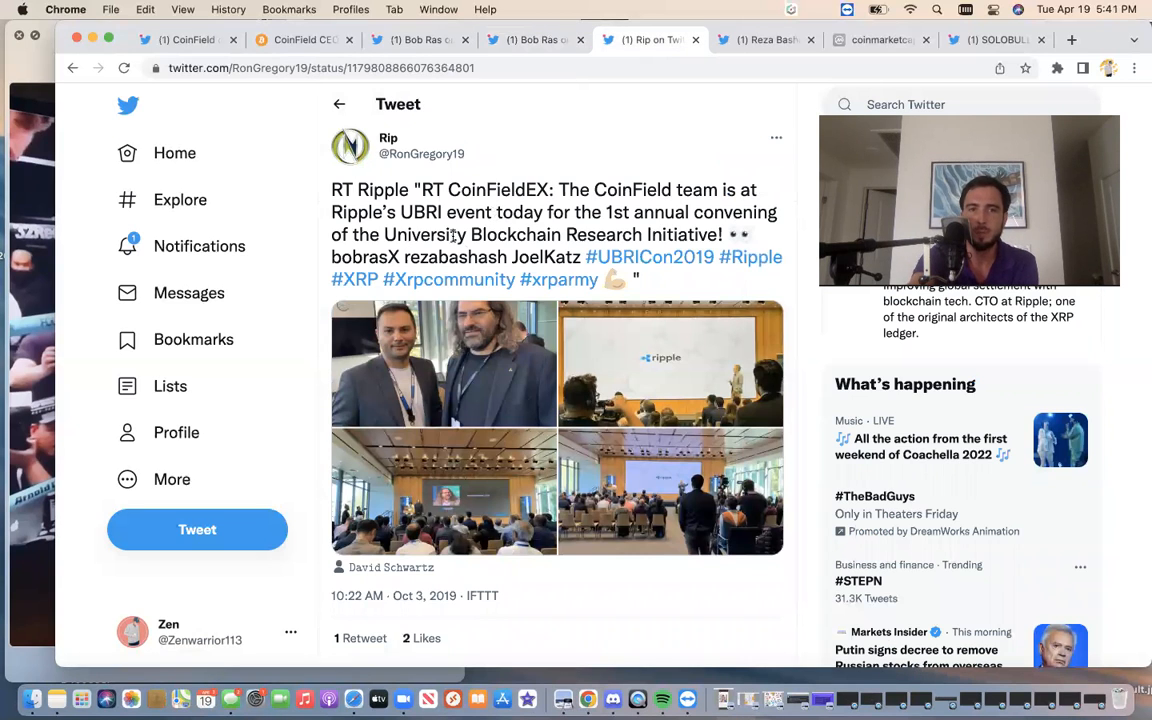
{"action": "mouse_move", "coordinate": [609, 222]}
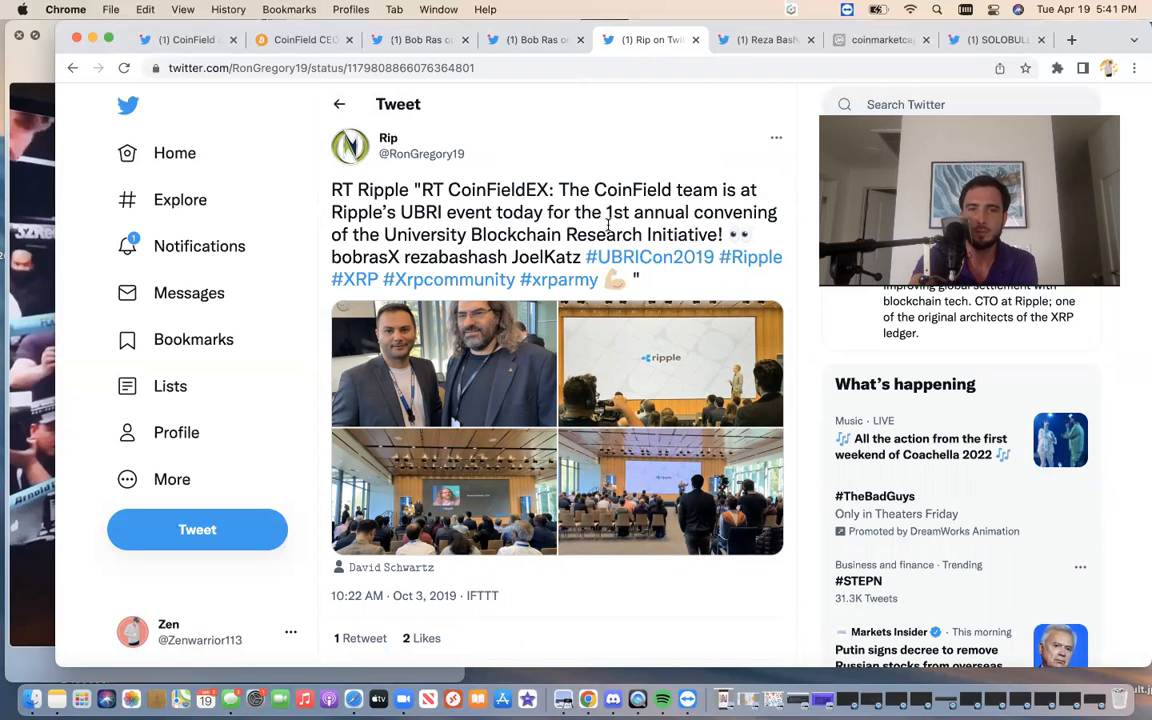
{"action": "mouse_move", "coordinate": [438, 349]}
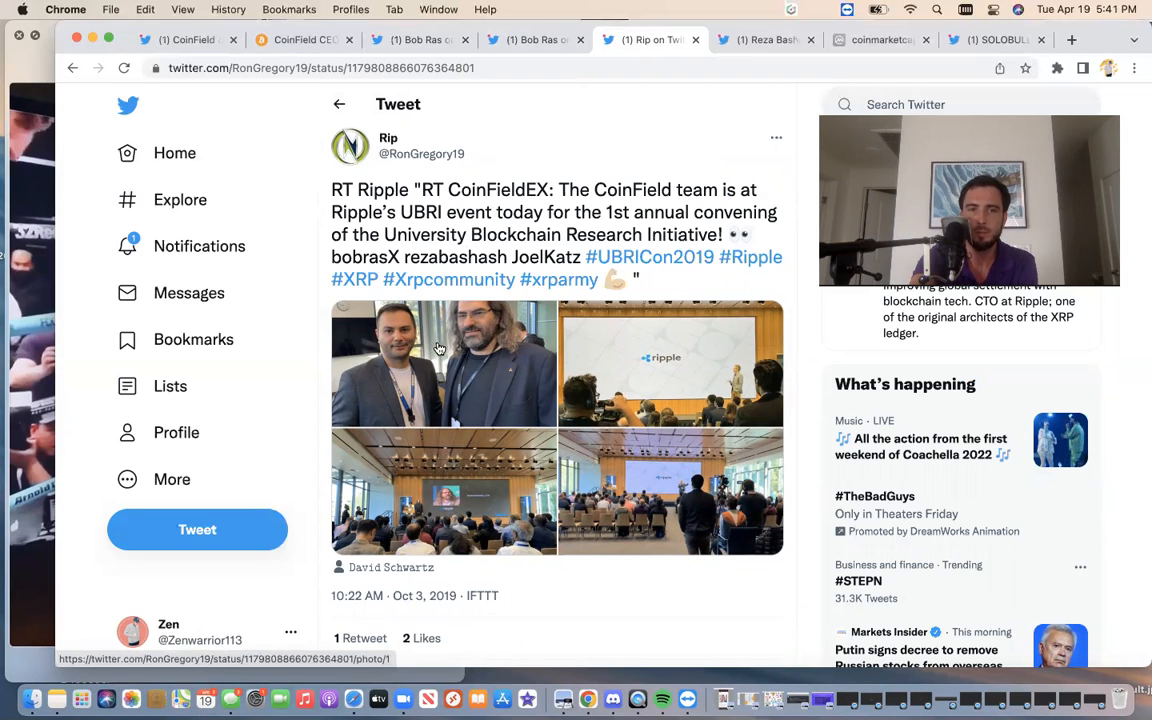
{"action": "left_click", "coordinate": [444, 363]}
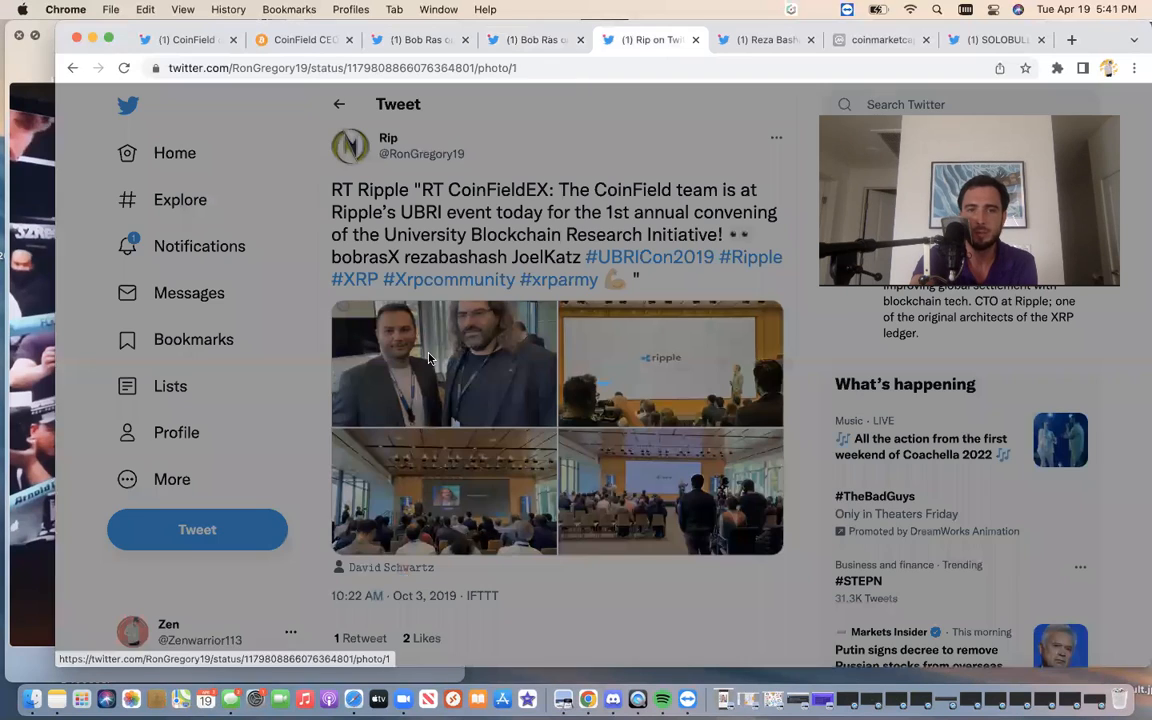
{"action": "left_click", "coordinate": [444, 363]}
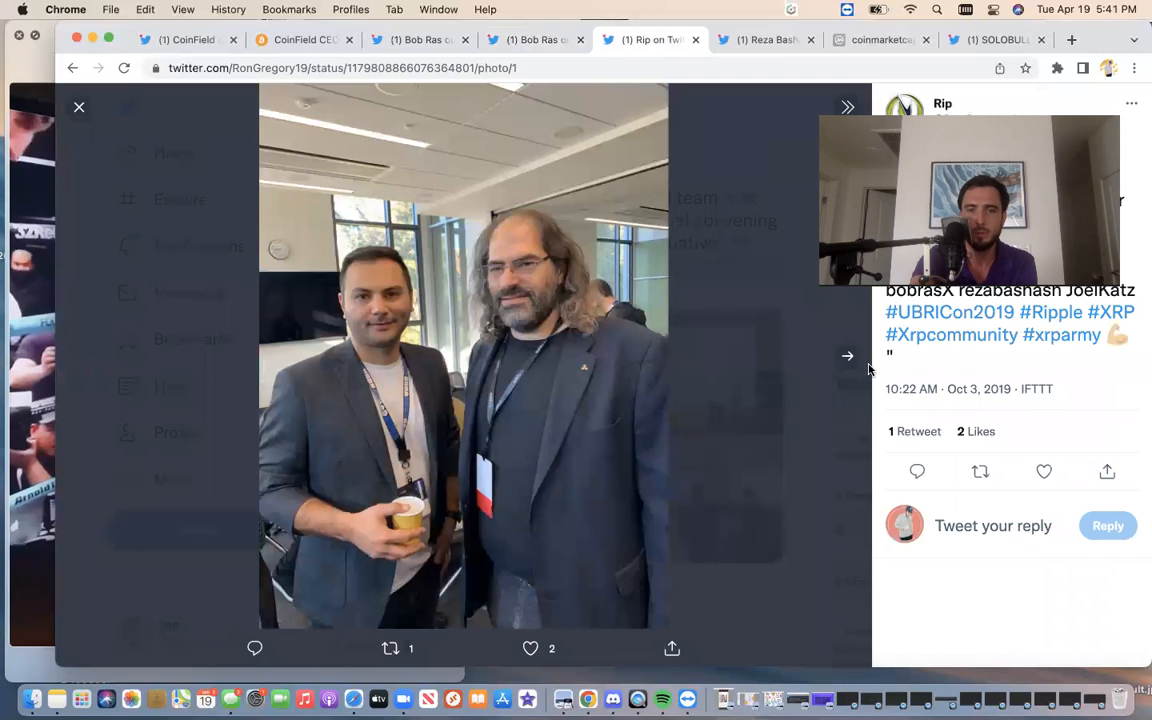
{"action": "left_click", "coordinate": [847, 356]}
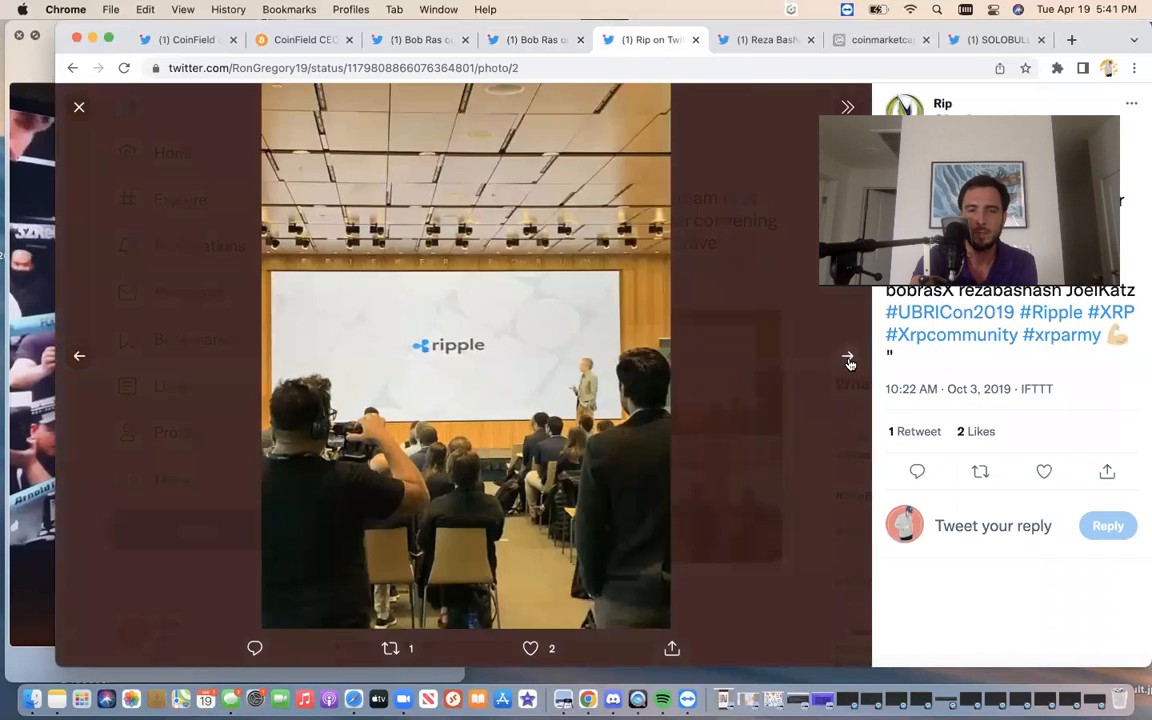
{"action": "left_click", "coordinate": [848, 356]}
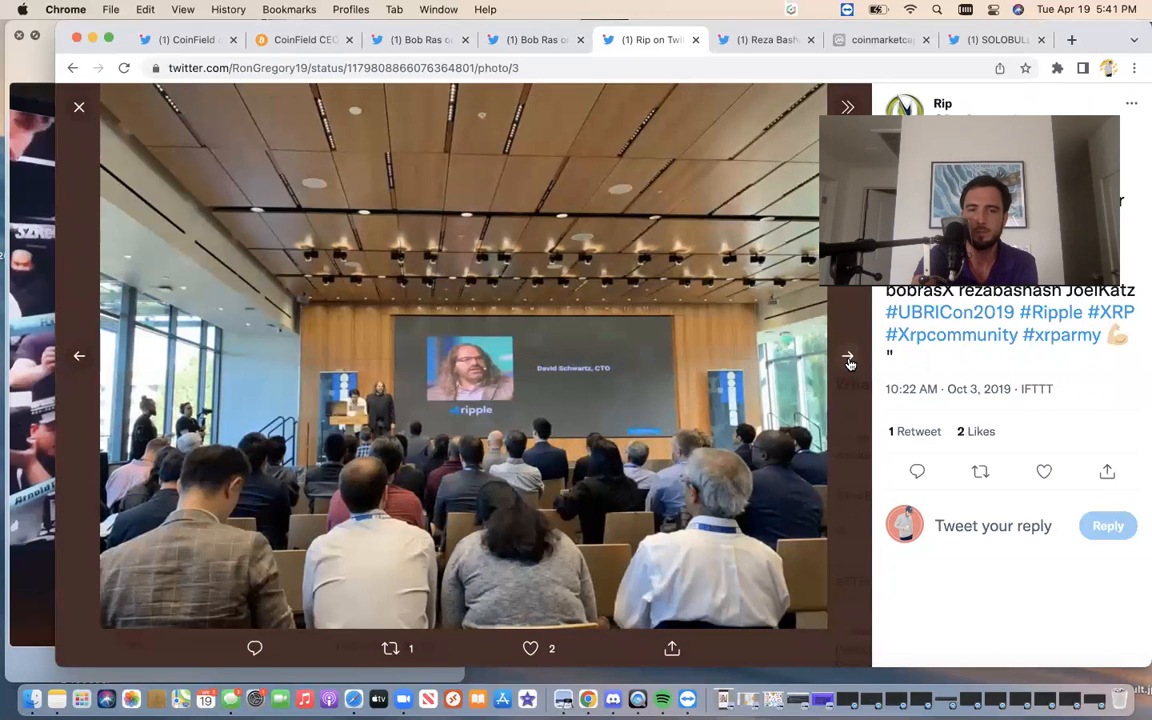
{"action": "left_click", "coordinate": [848, 357]}
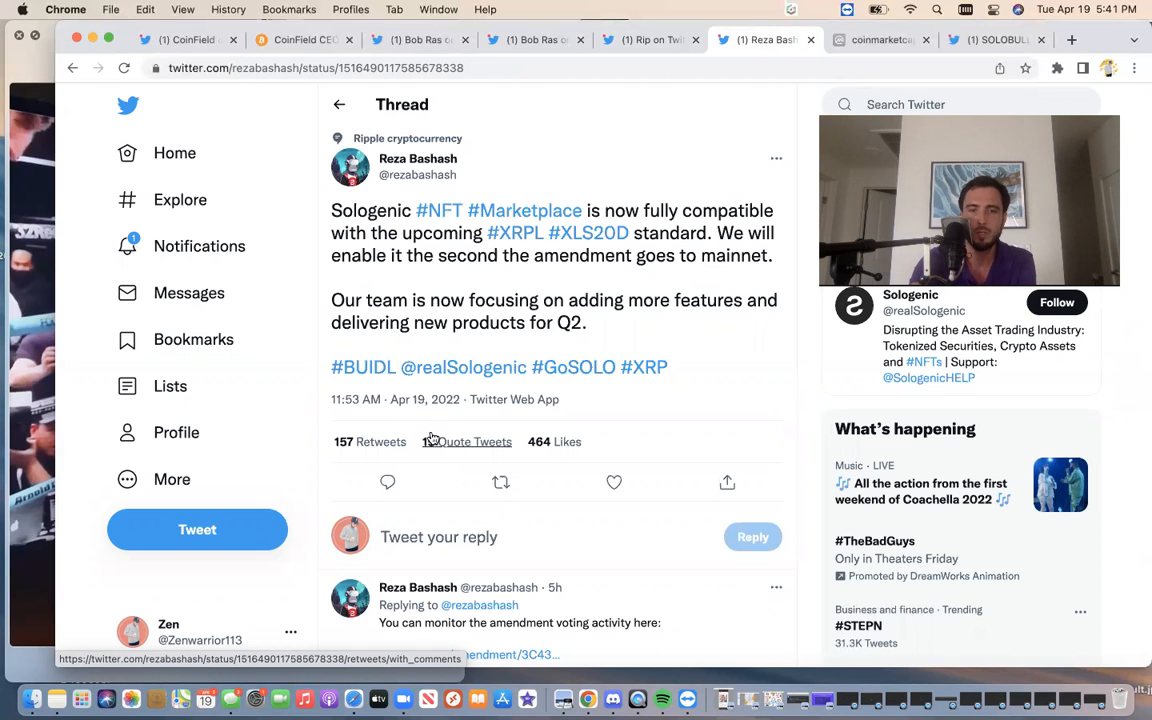
Scroll through Reza Bashash's replies on amendment voting, XLS-14D migration, royalties and auctions.
{"action": "scroll", "scroll_direction": "down", "scroll_amount": 3}
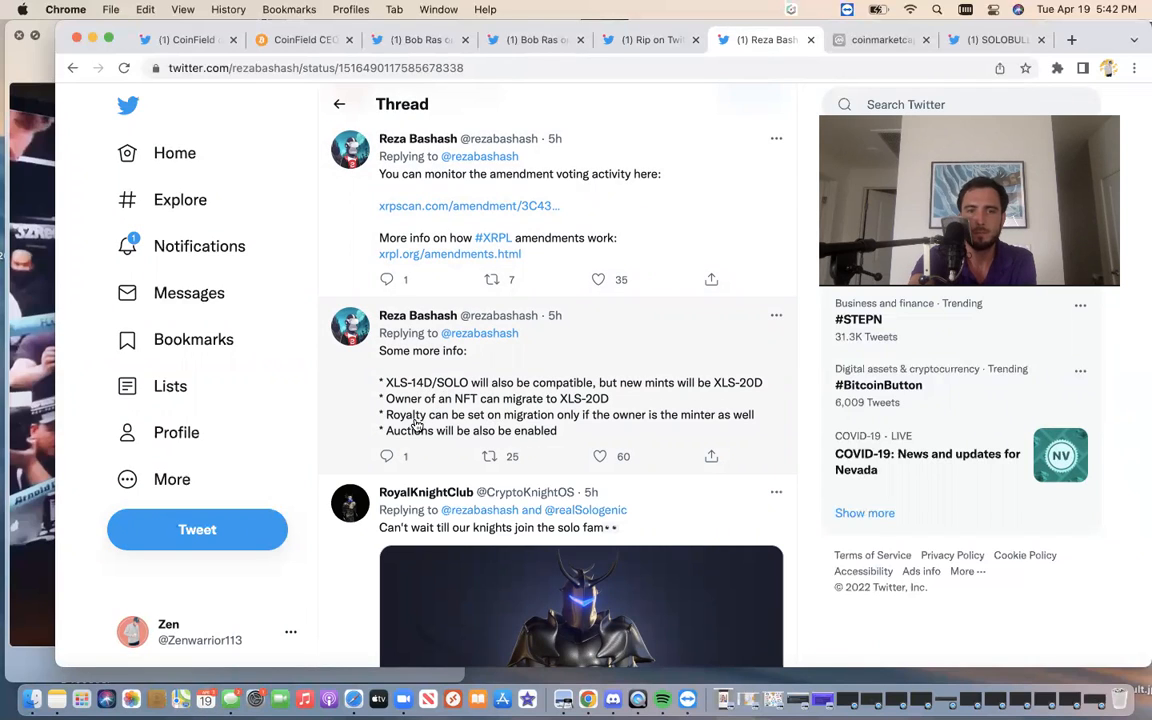
{"action": "mouse_move", "coordinate": [445, 430]}
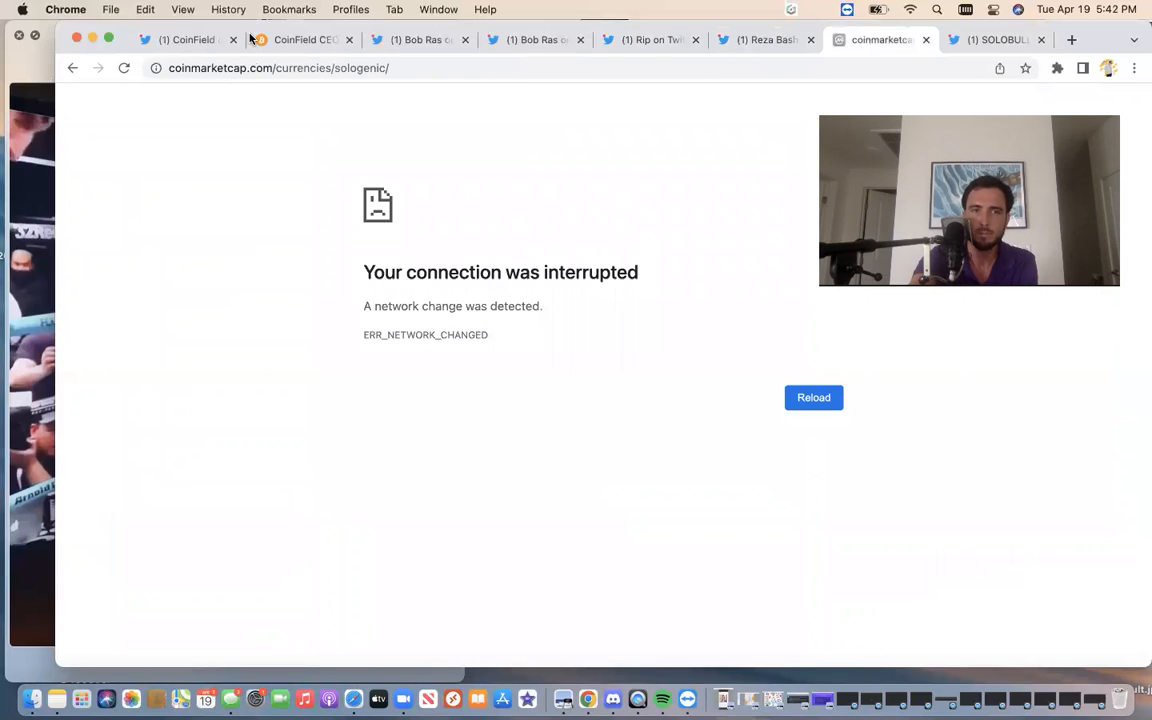
{"action": "left_click", "coordinate": [813, 397]}
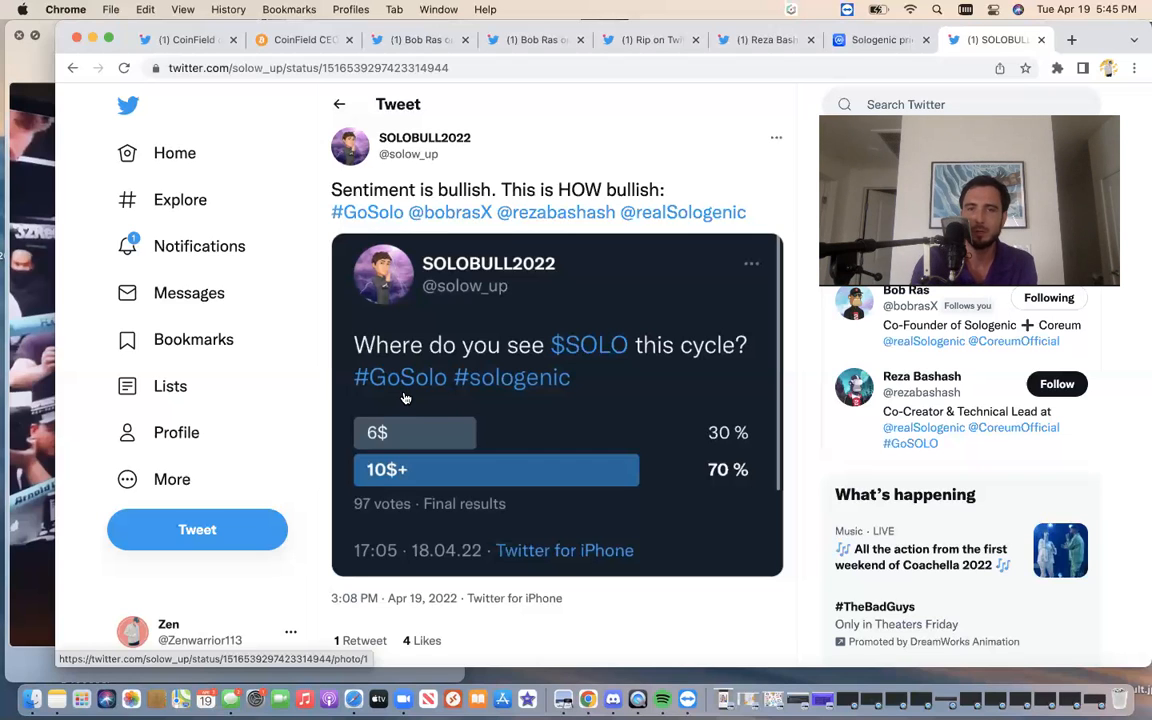
Bring up CoinMarketCap's Sologenic SOLO page showing $0.5546 price and $110.9M market cap.
{"action": "left_click", "coordinate": [880, 40]}
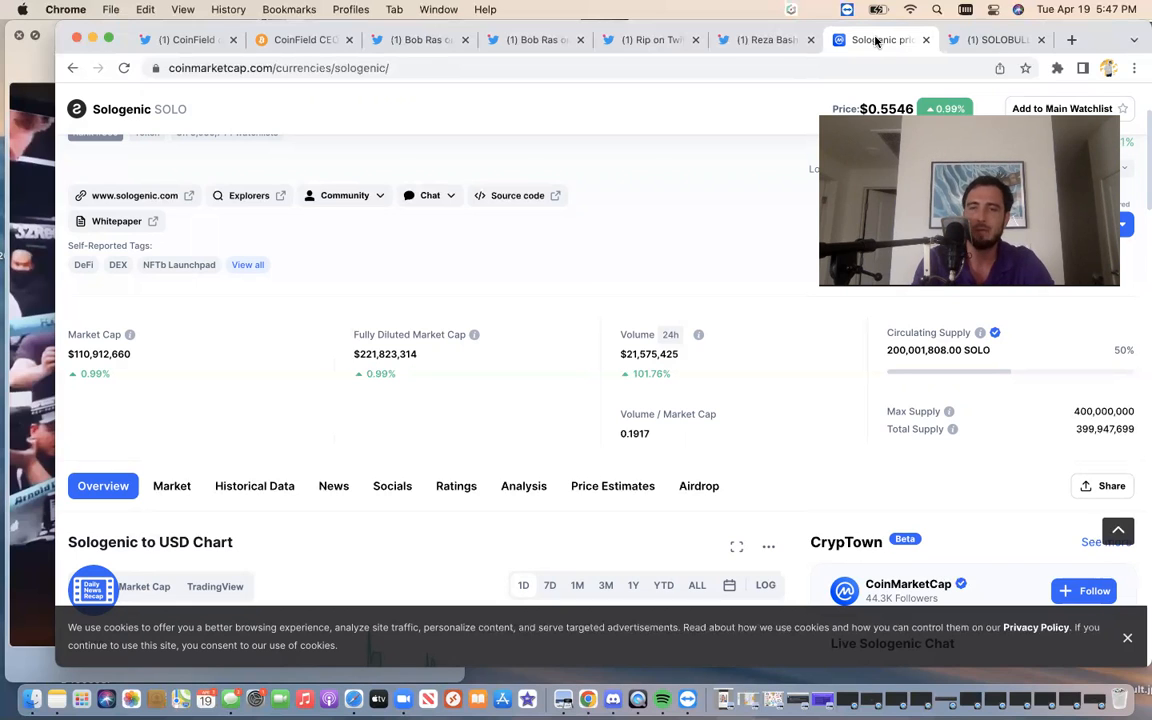
{"action": "mouse_move", "coordinate": [758, 627]}
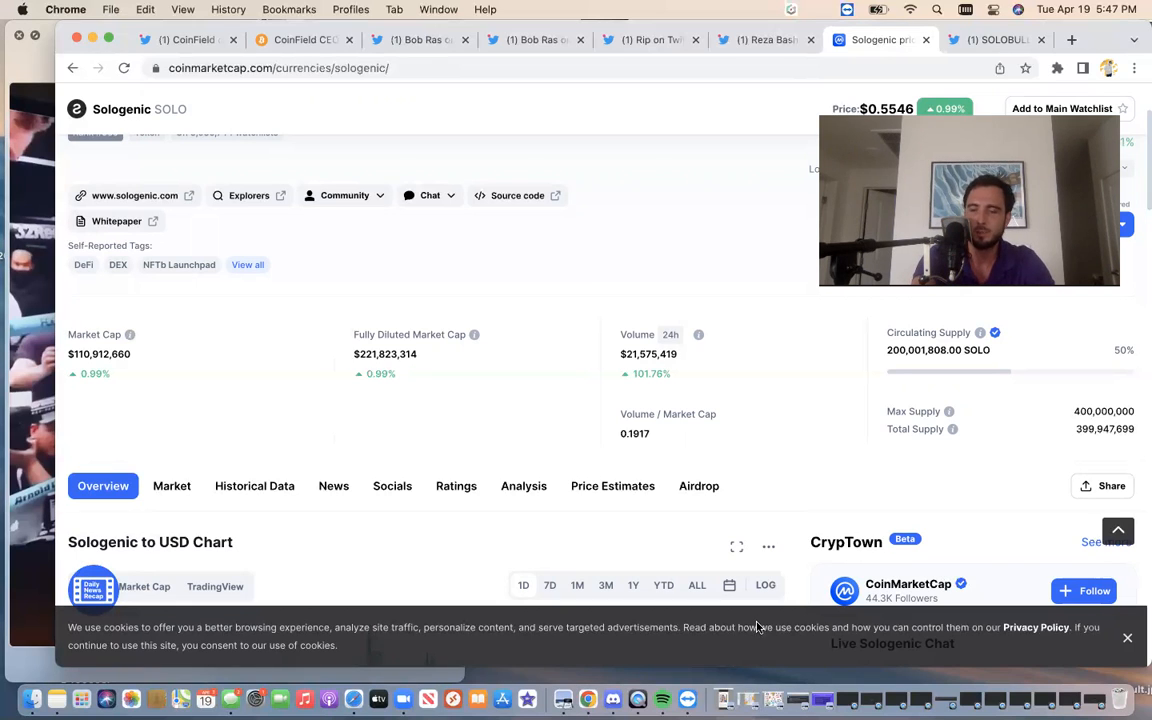